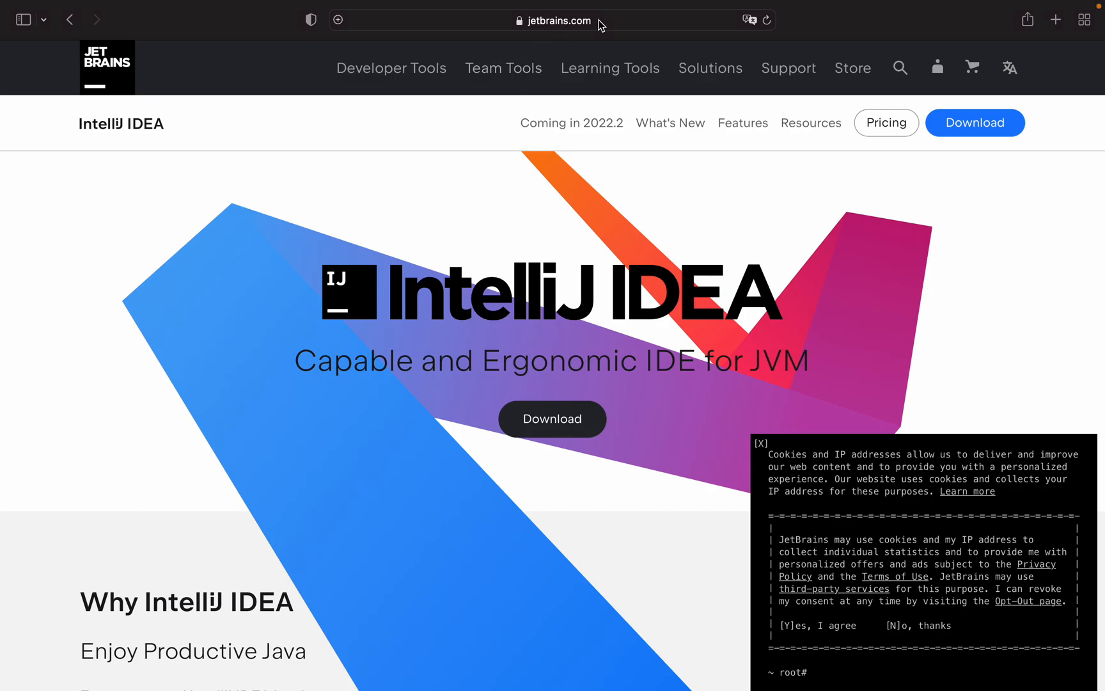
- Go to the IntelliJ IDEA download page and show the macOS Ultimate and Community installers
click(552, 20)
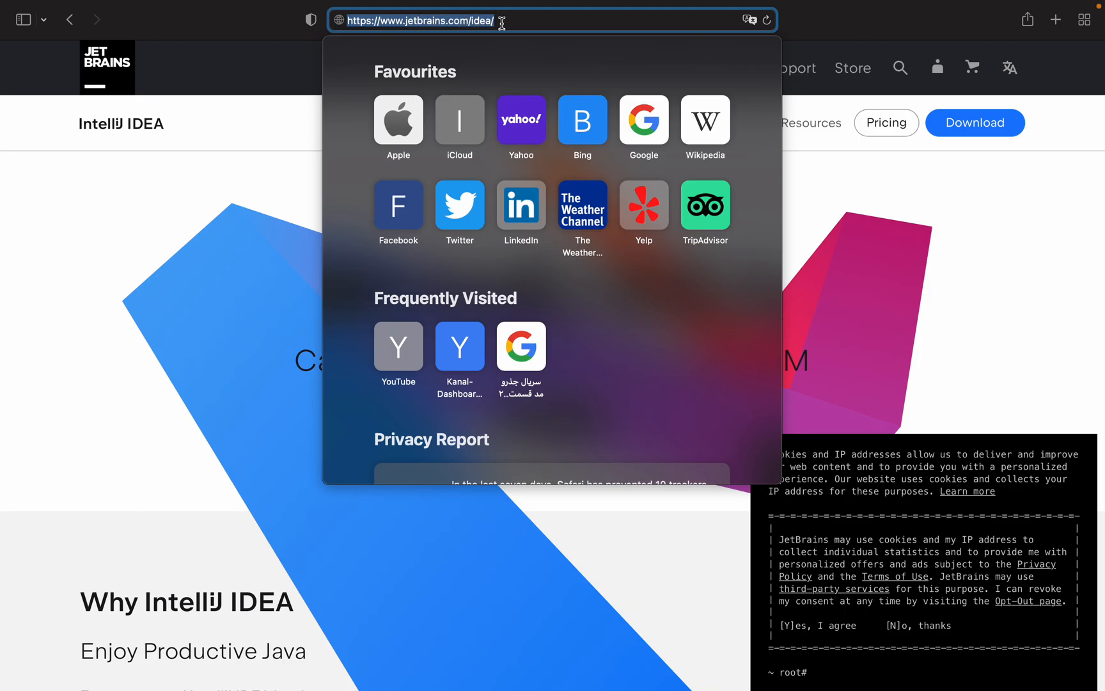
mouse_move(843, 203)
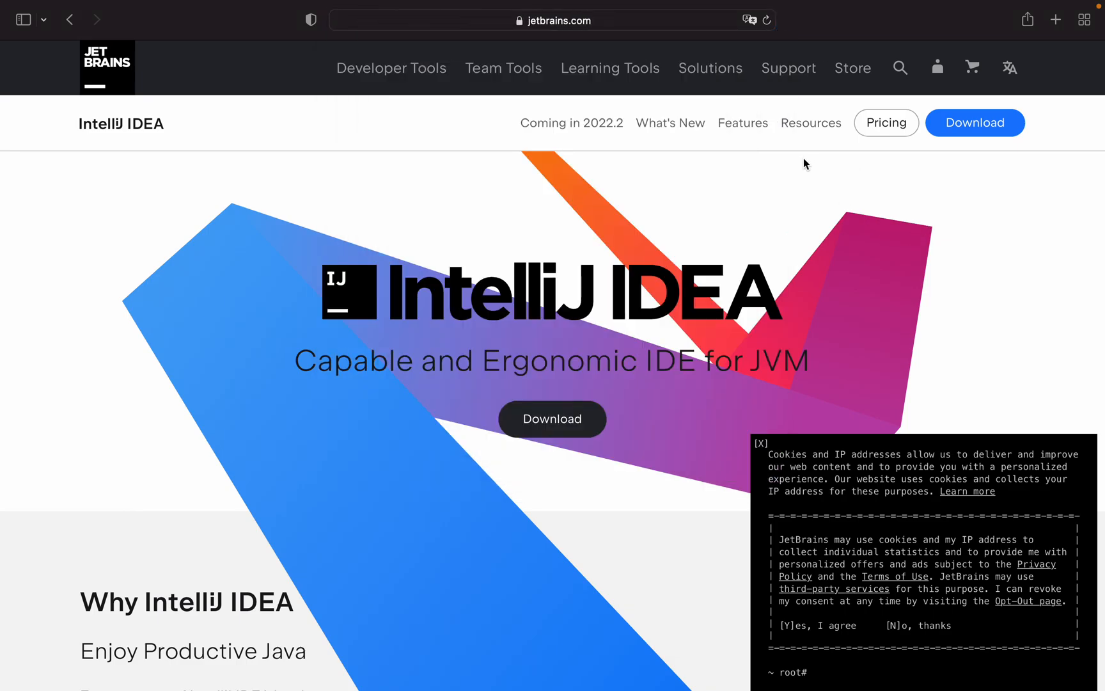
mouse_move(400, 299)
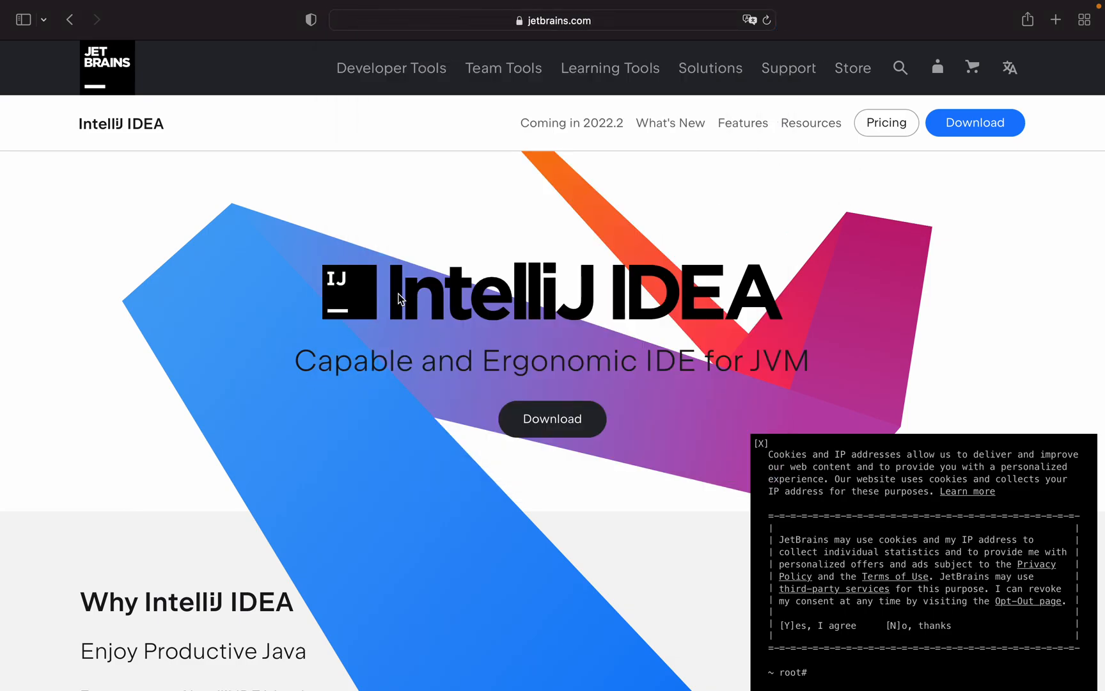
scroll(down, 3)
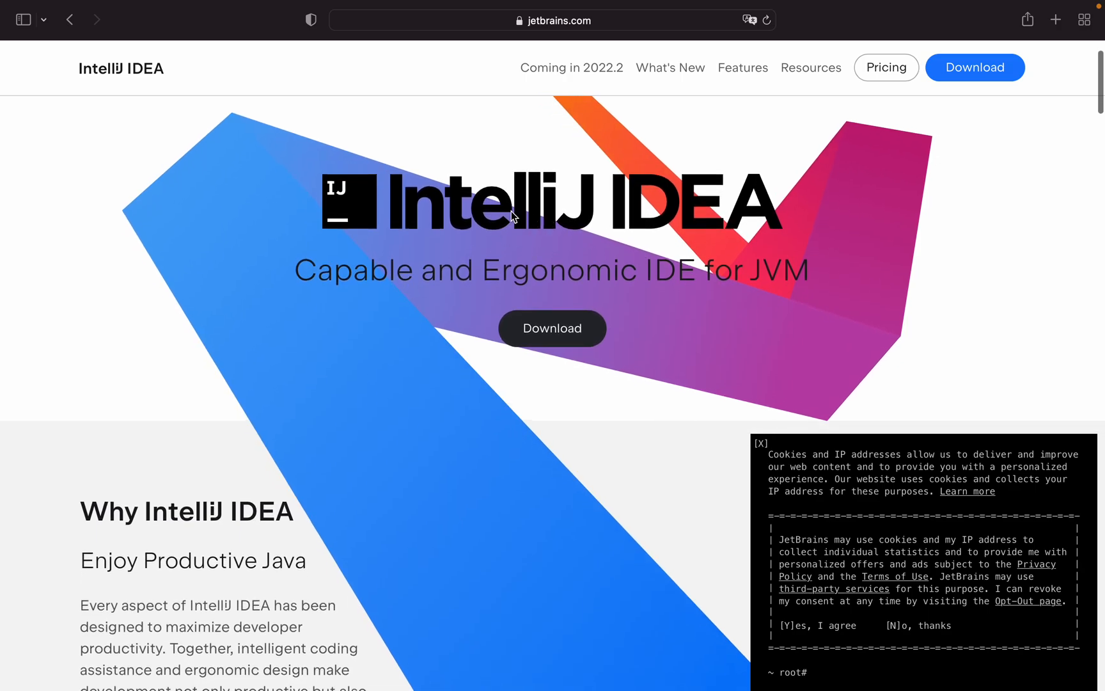
mouse_move(552, 328)
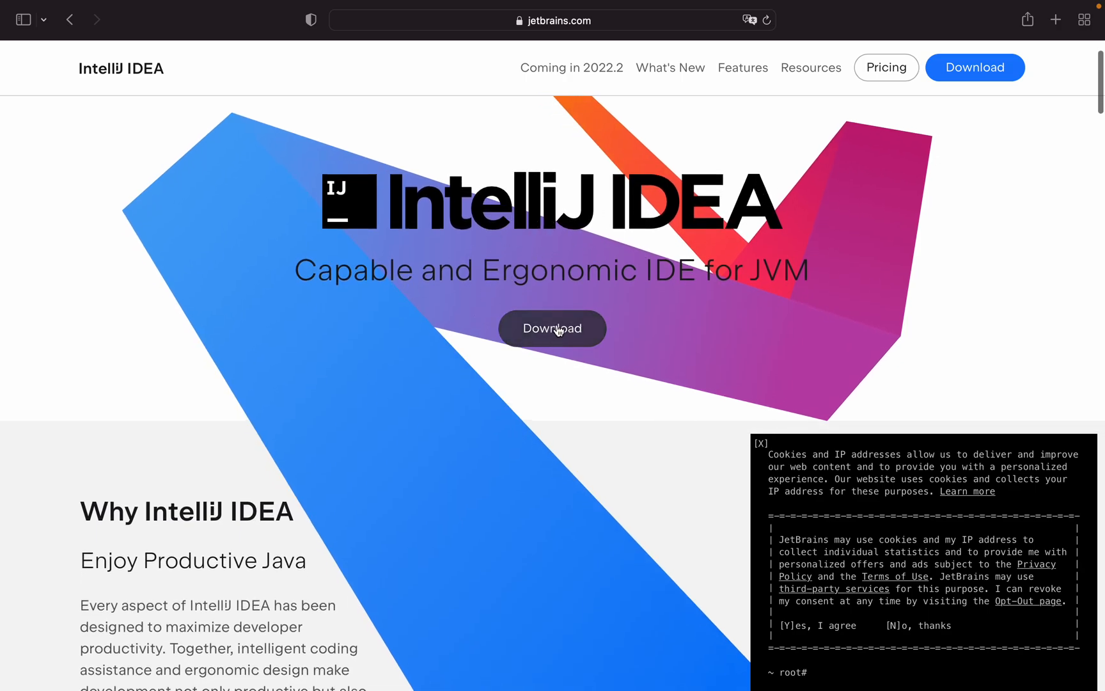
click(552, 328)
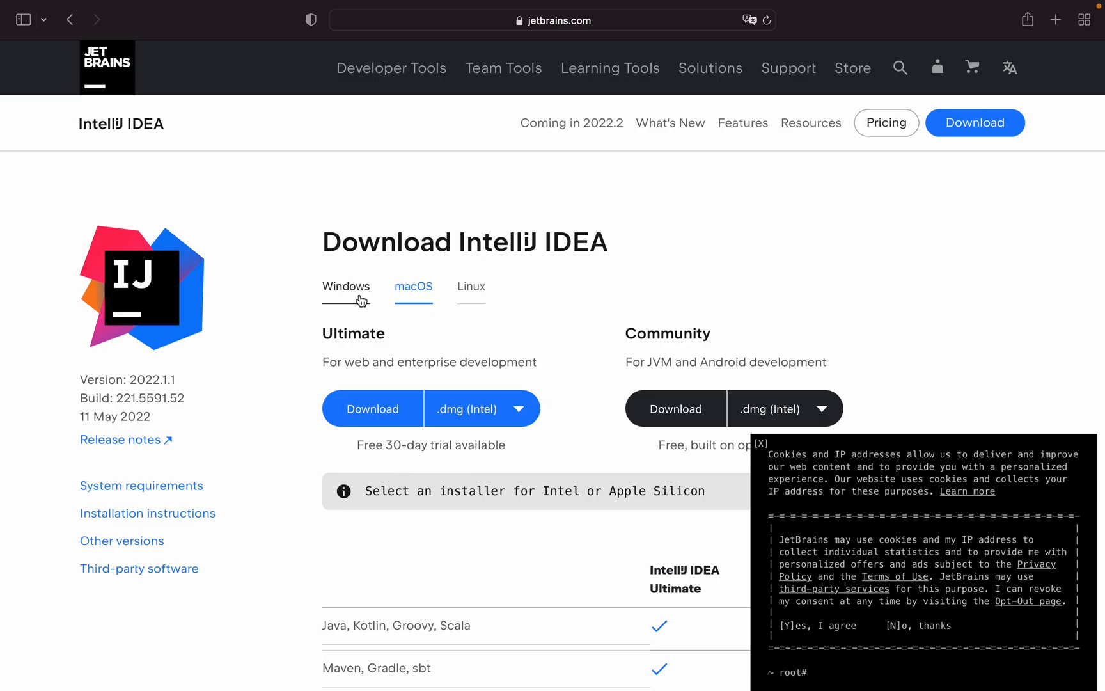
click(345, 286)
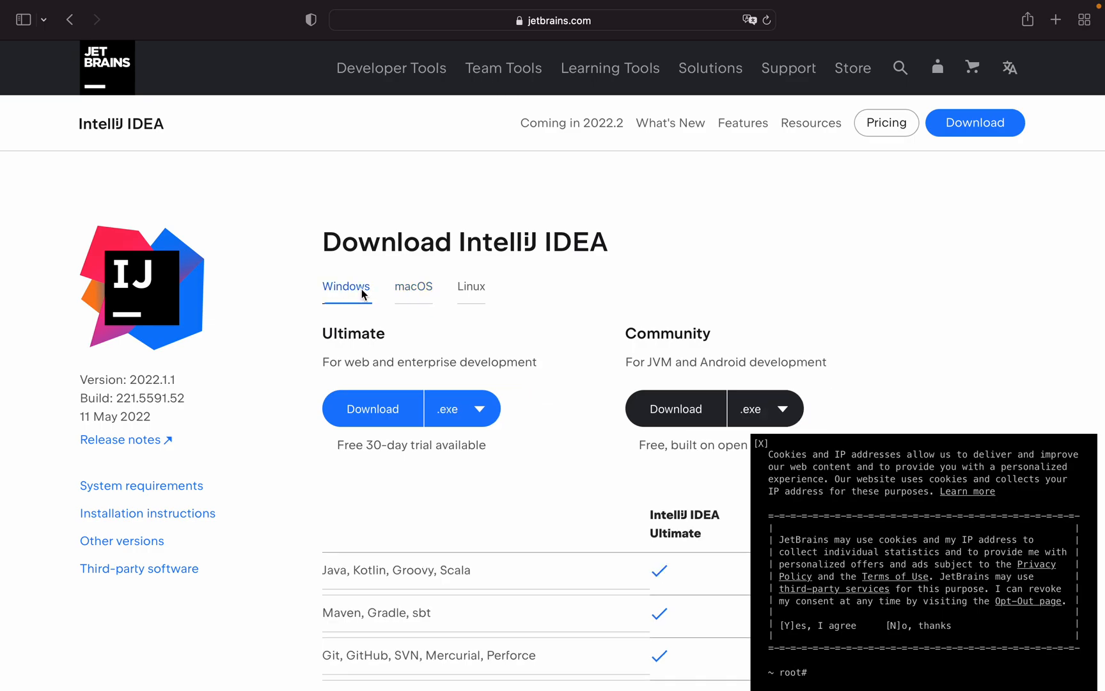
click(414, 286)
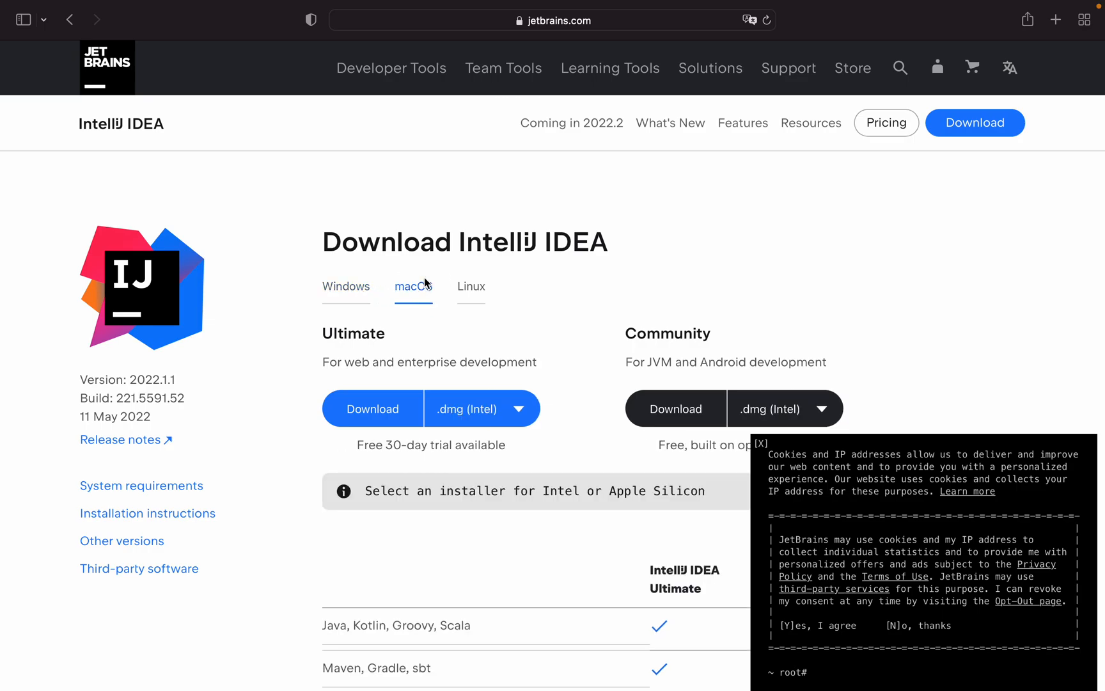
mouse_move(422, 285)
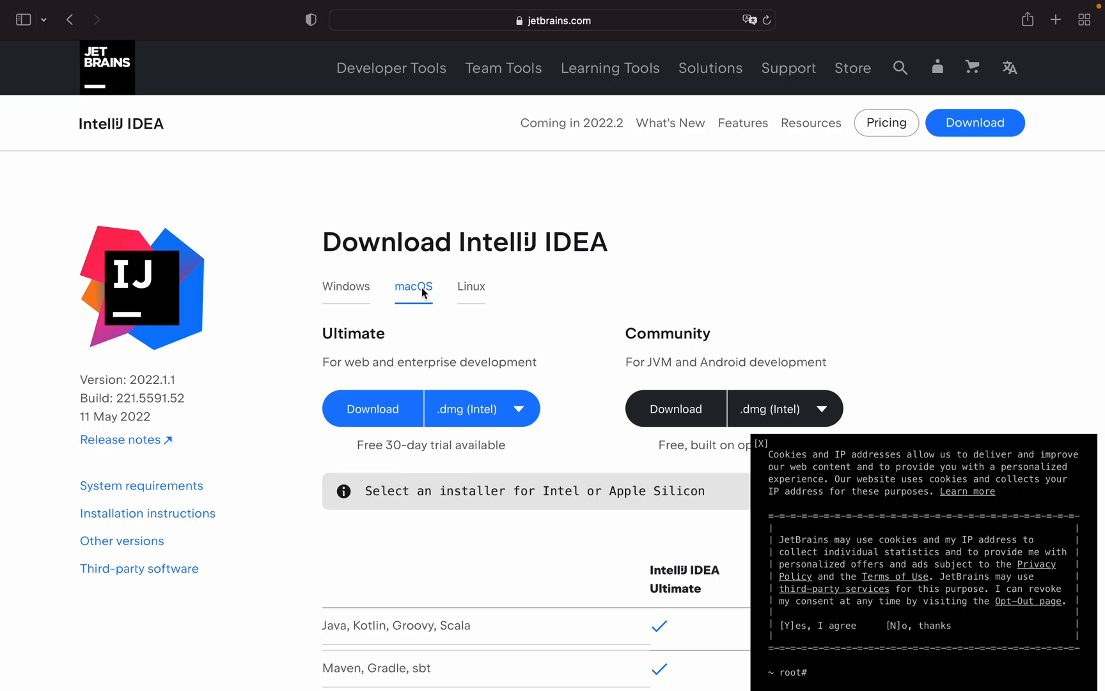
mouse_move(372, 420)
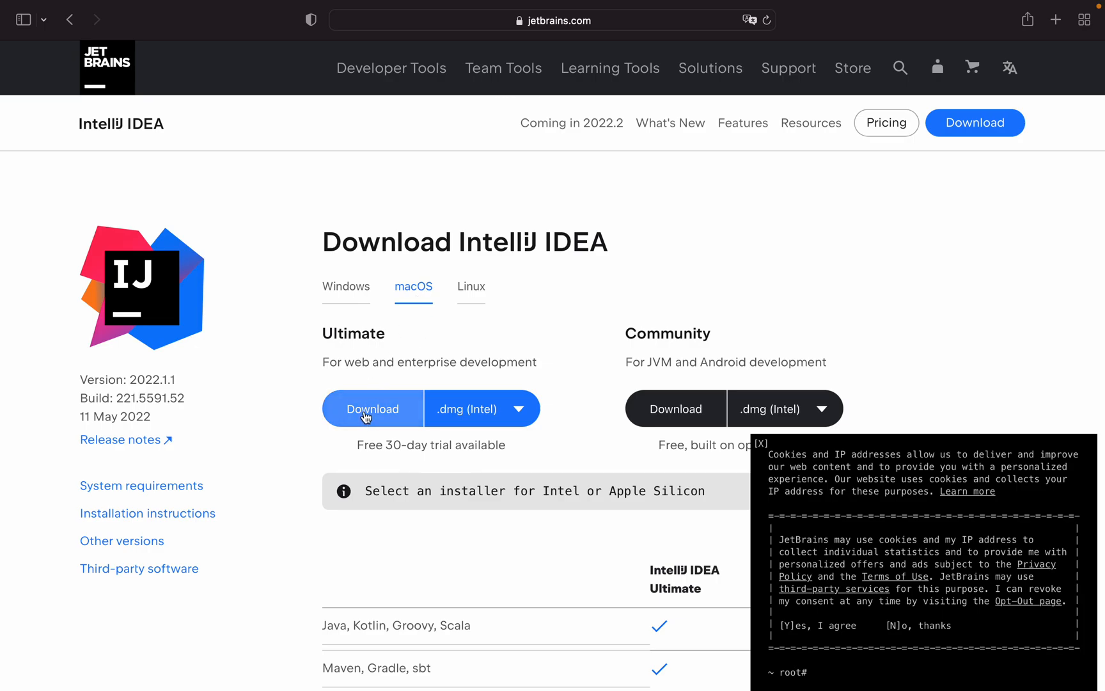
mouse_move(359, 358)
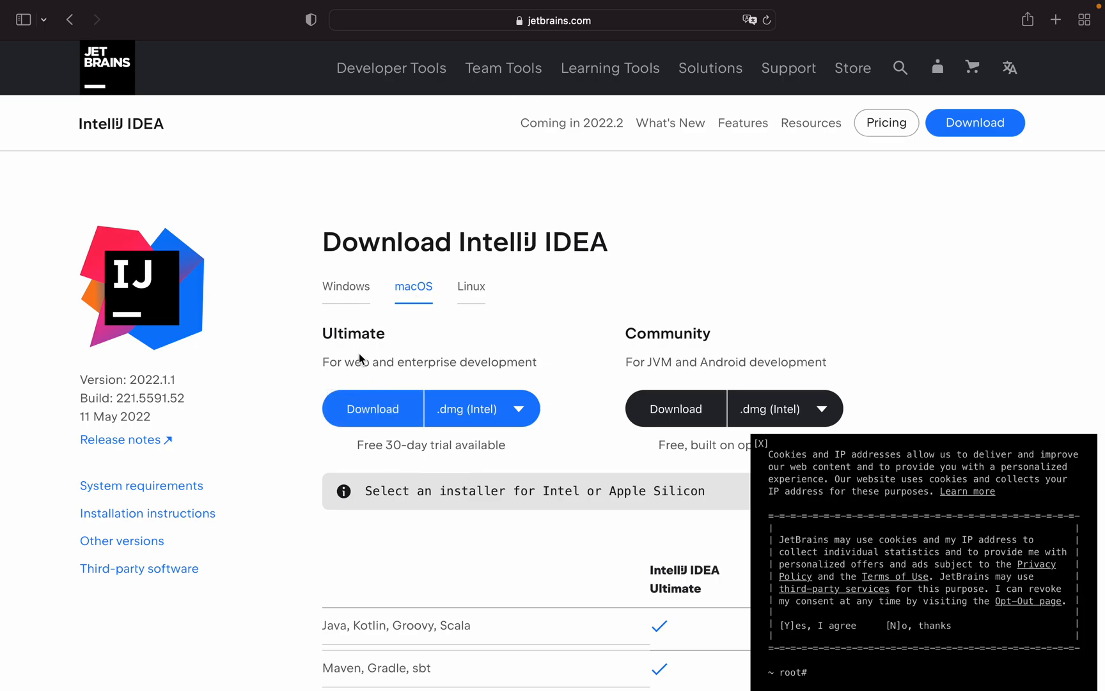
mouse_move(685, 399)
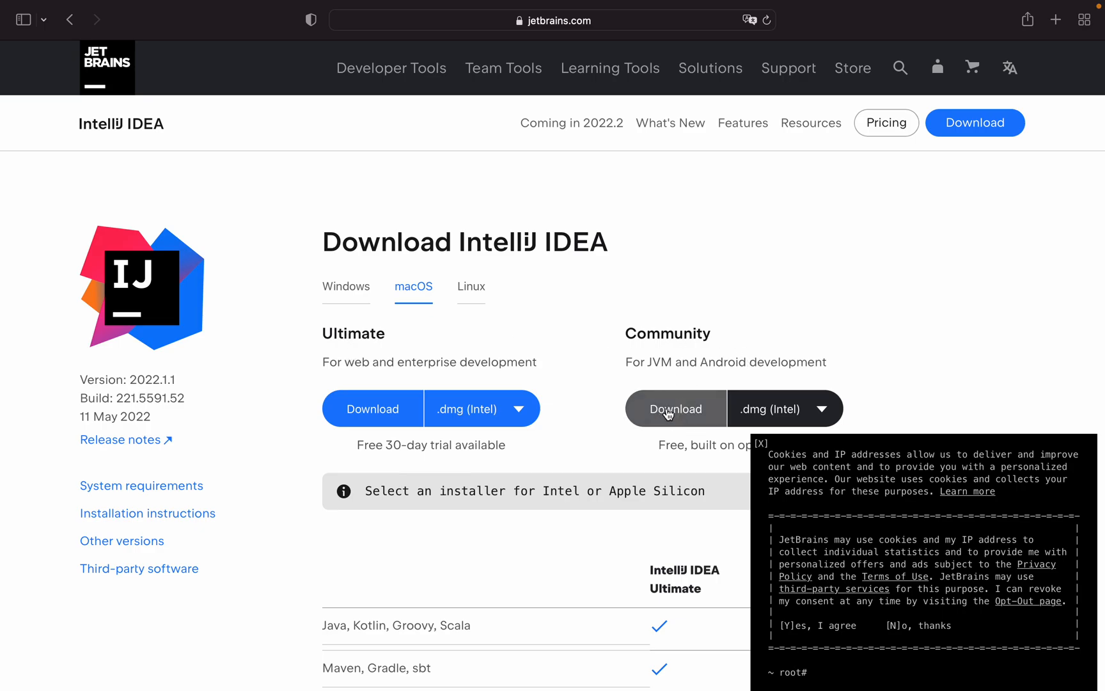
- Download the Community .dmg for macOS, allow jetbrains.com downloads, and check progress
click(674, 409)
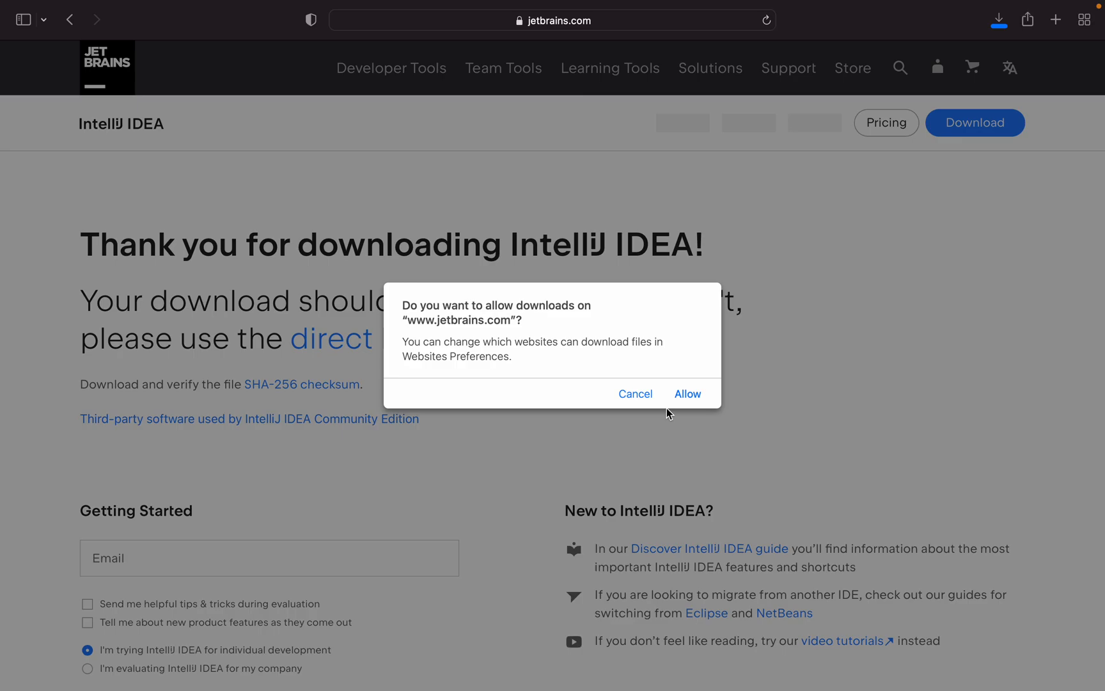
click(687, 394)
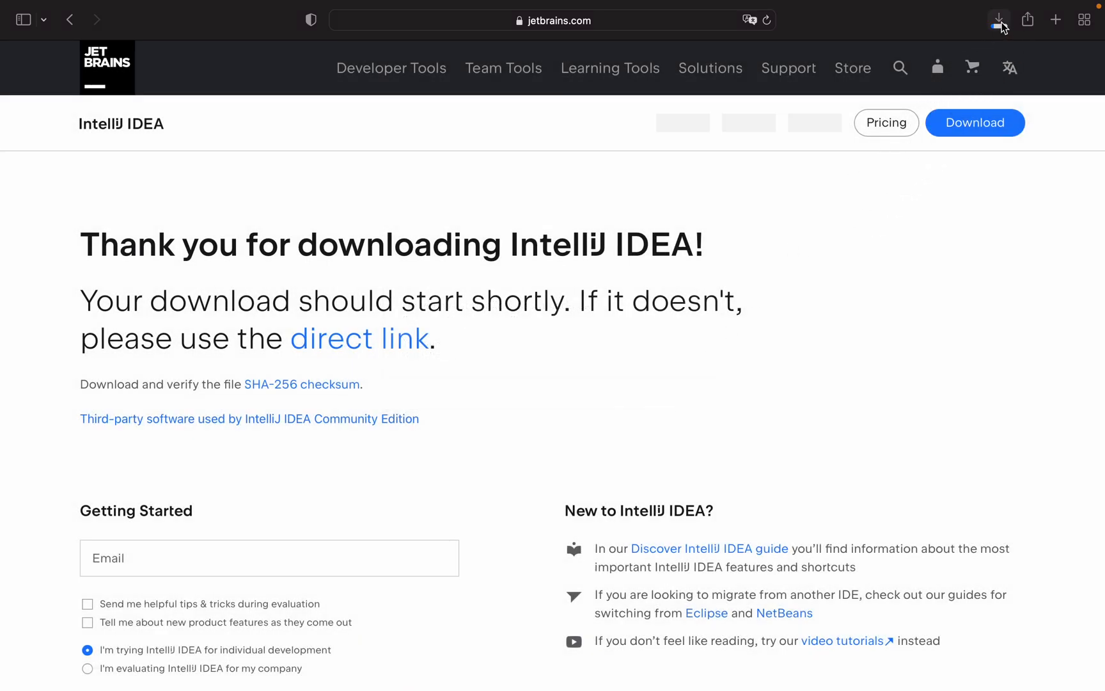
click(997, 19)
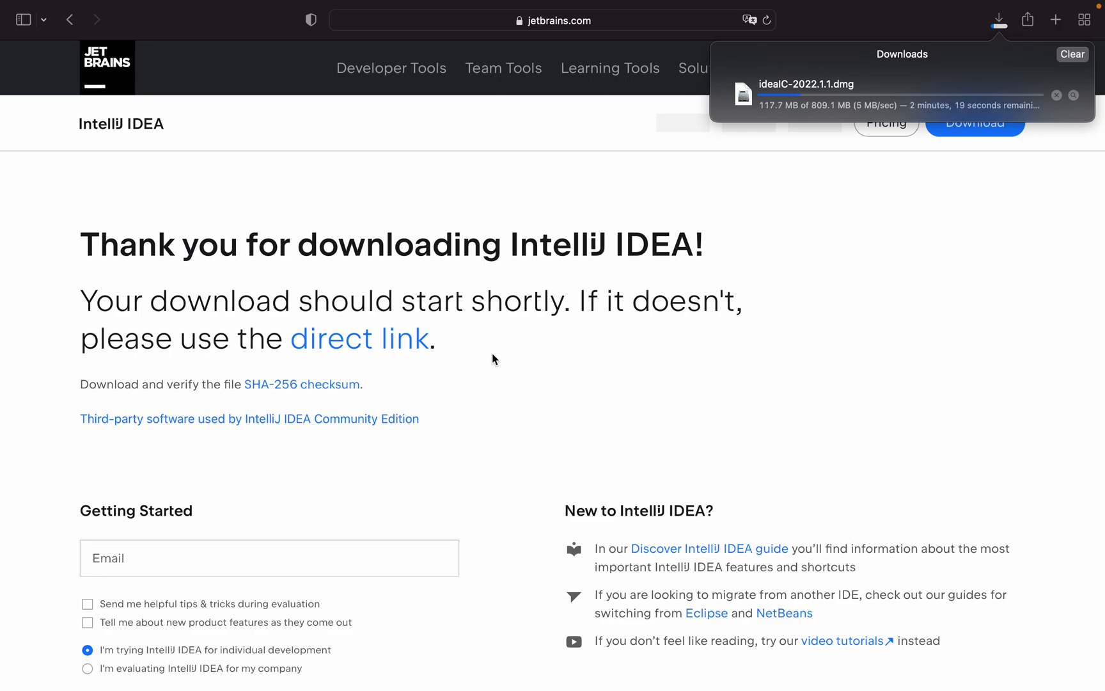
scroll(down, 3)
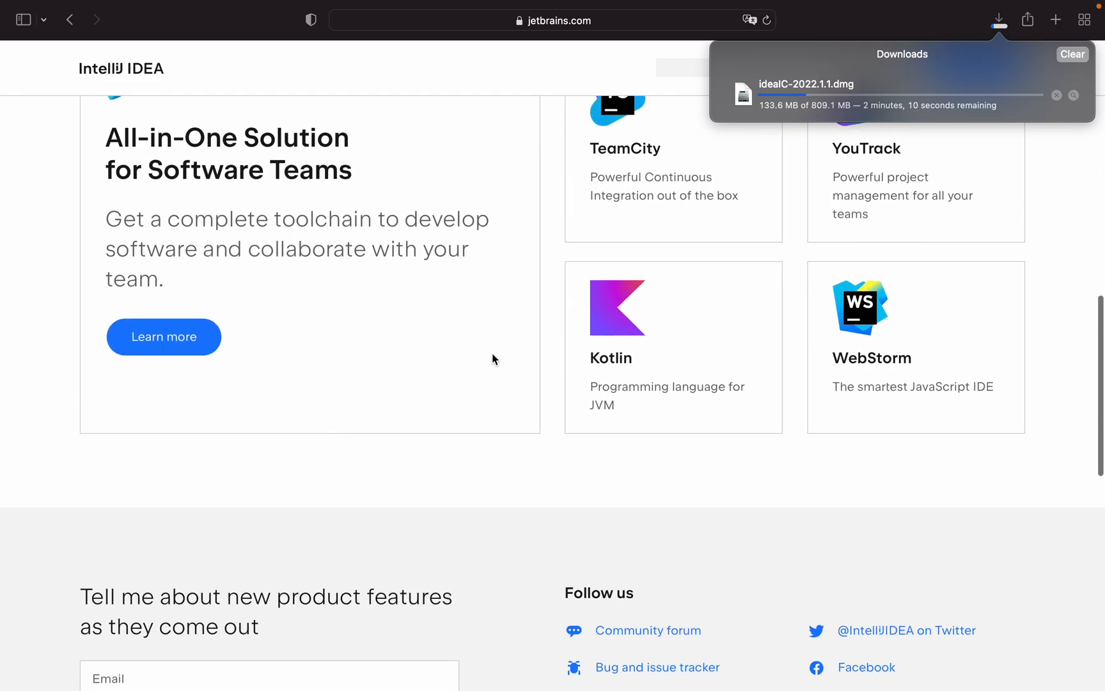
scroll(down, 3)
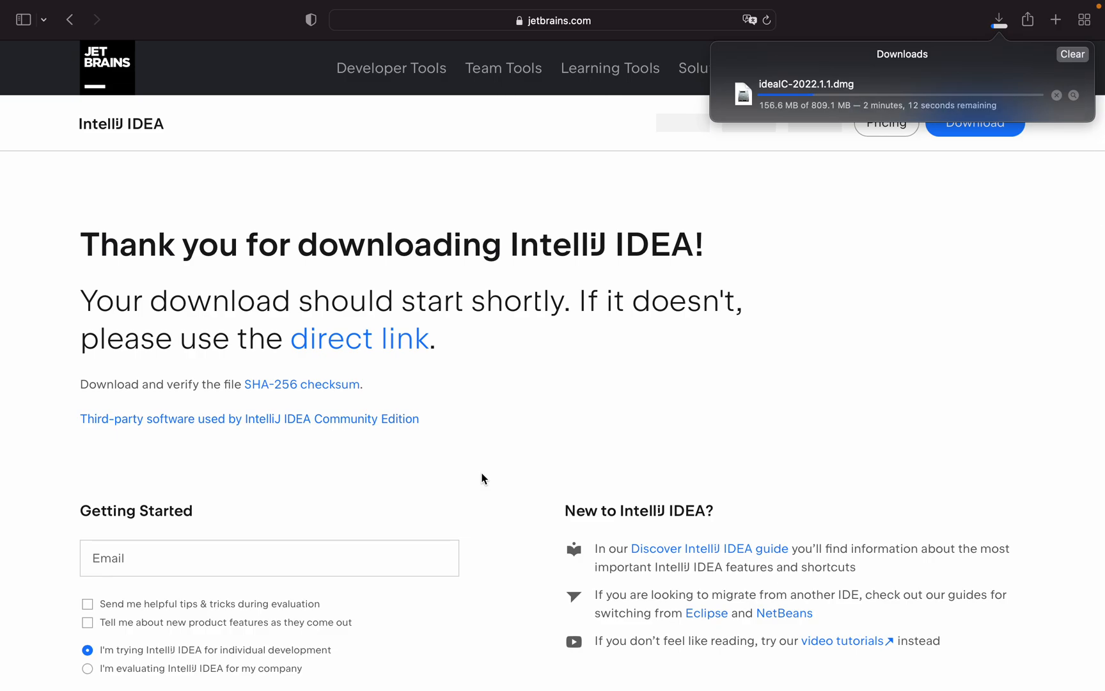
mouse_move(658, 383)
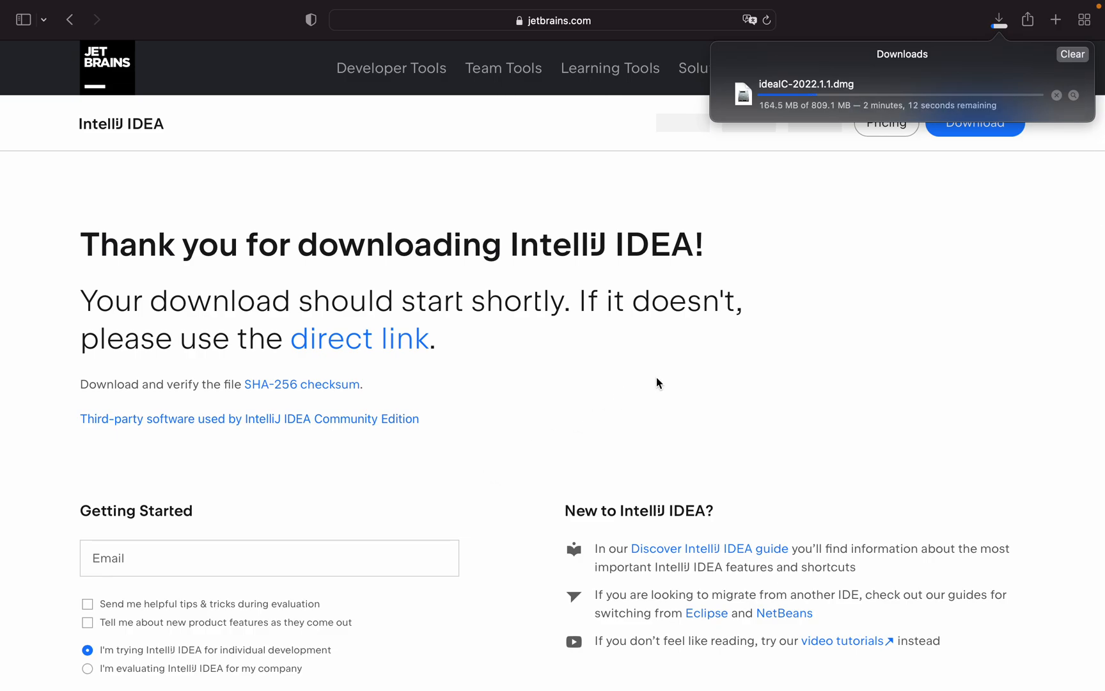
mouse_move(814, 335)
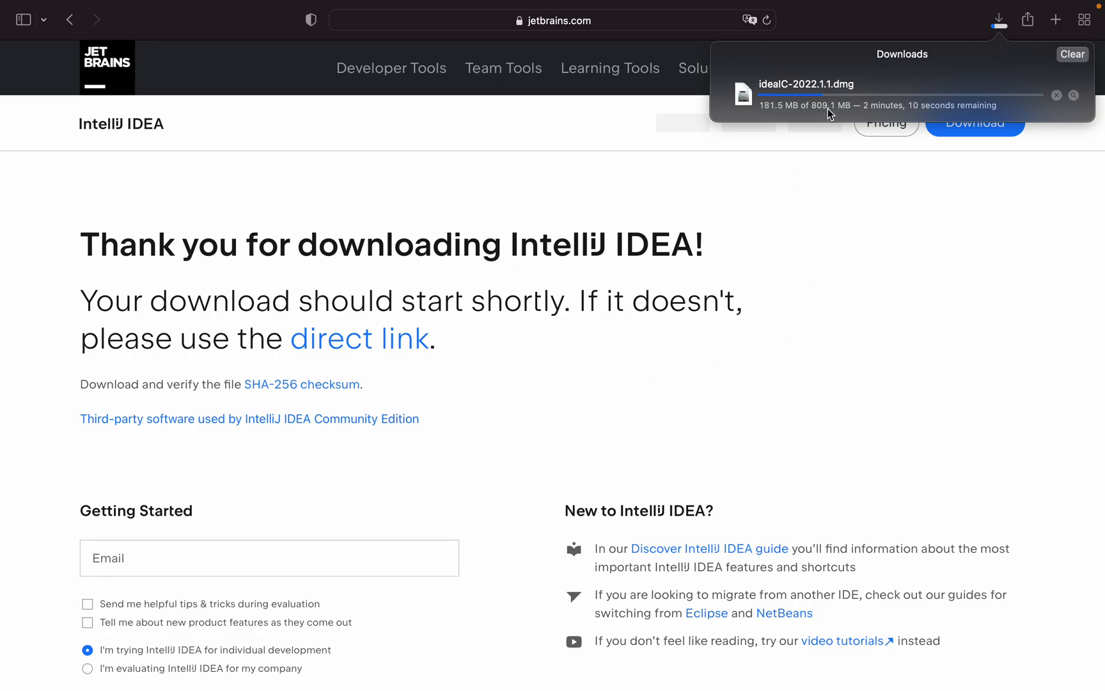
mouse_move(817, 254)
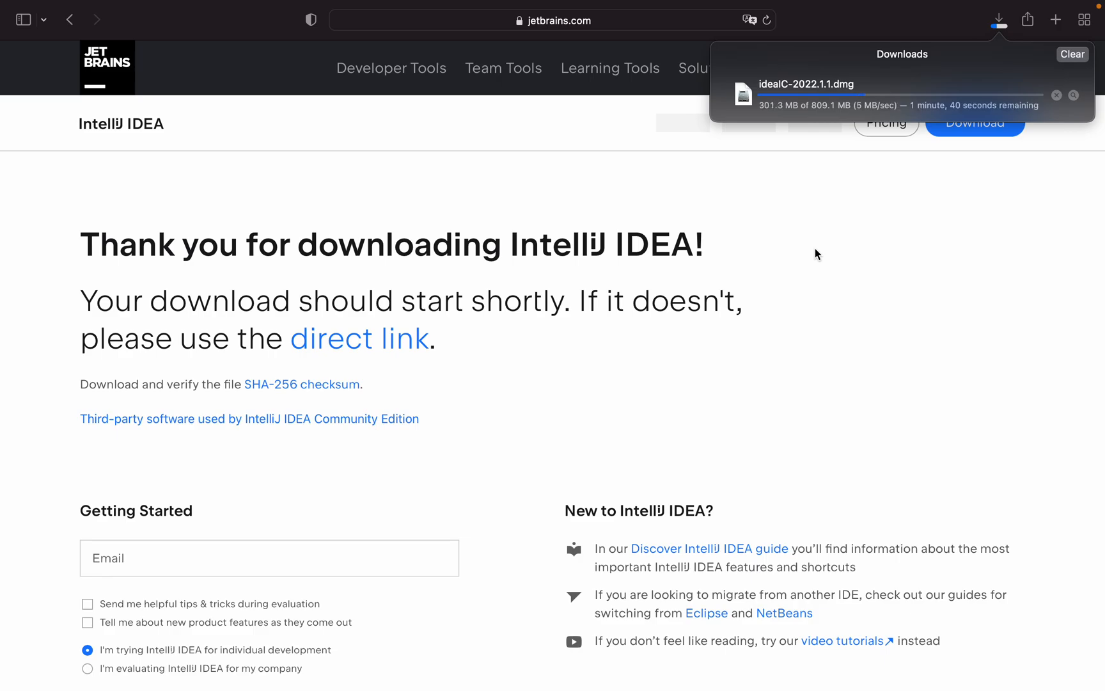
mouse_move(800, 132)
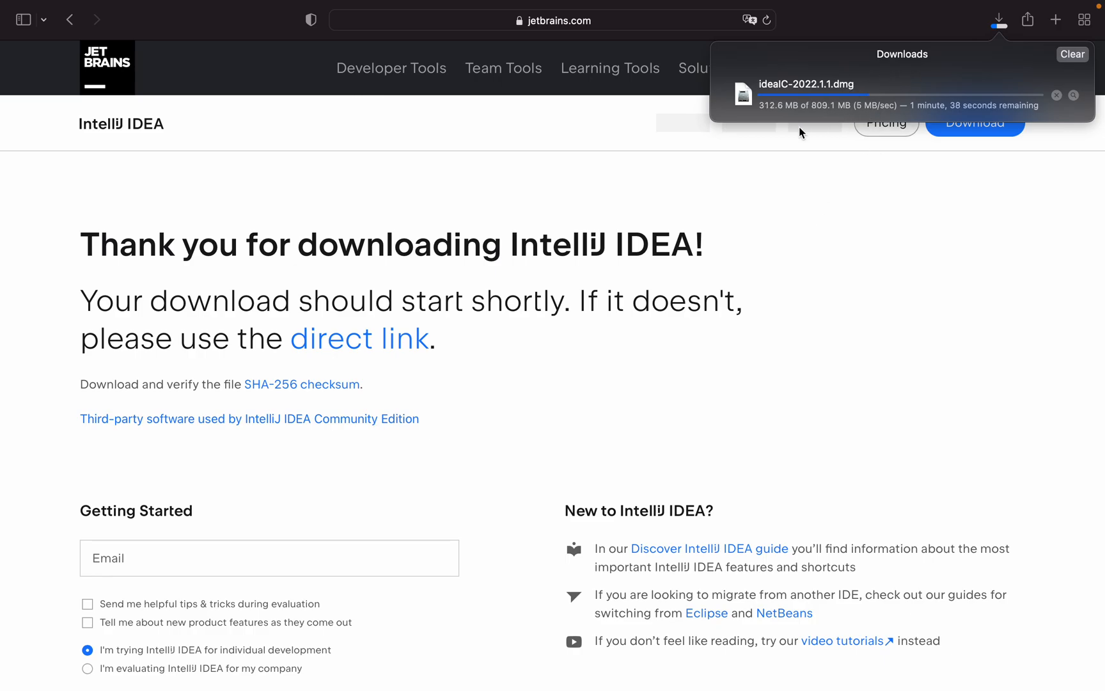
mouse_move(754, 312)
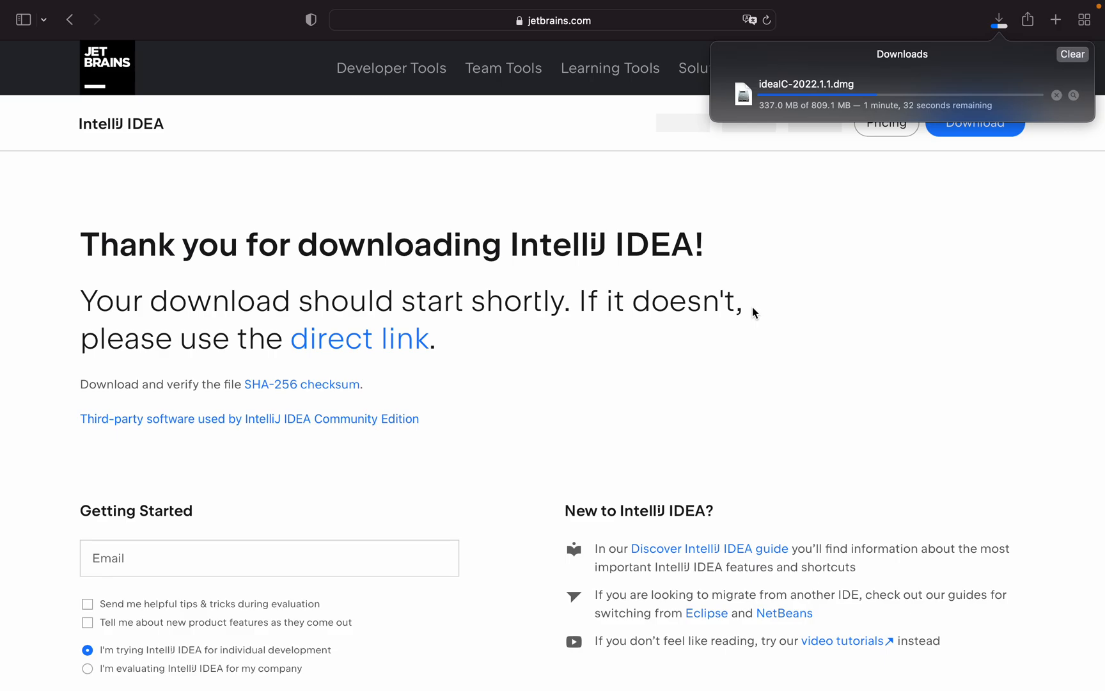
mouse_move(851, 47)
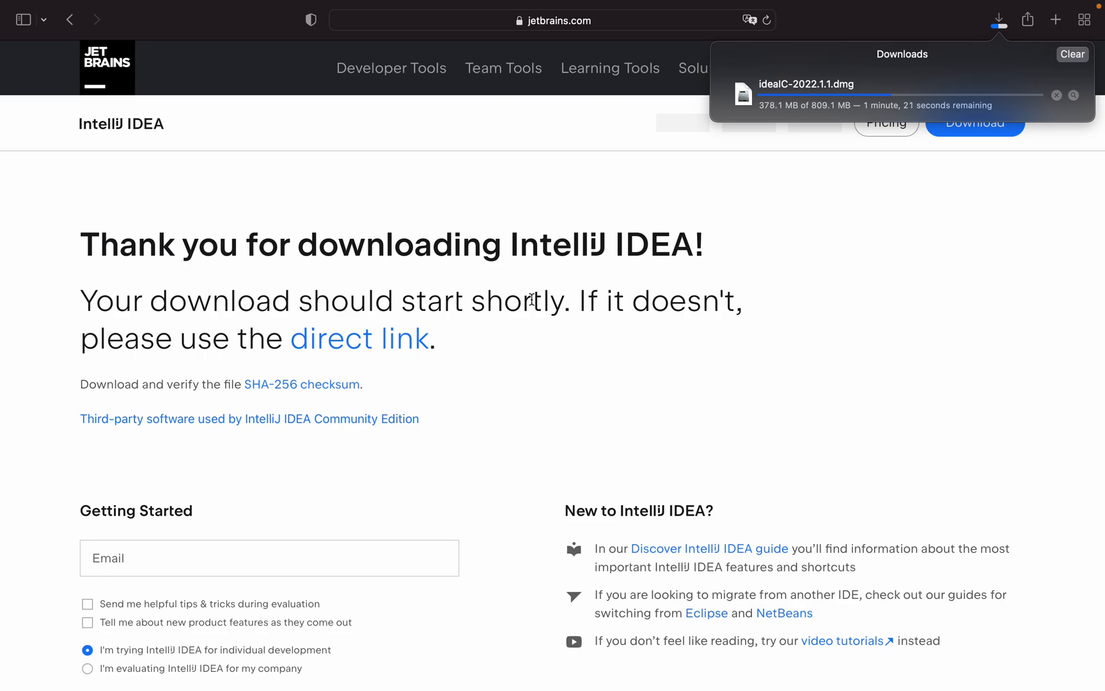
scroll(down, 3)
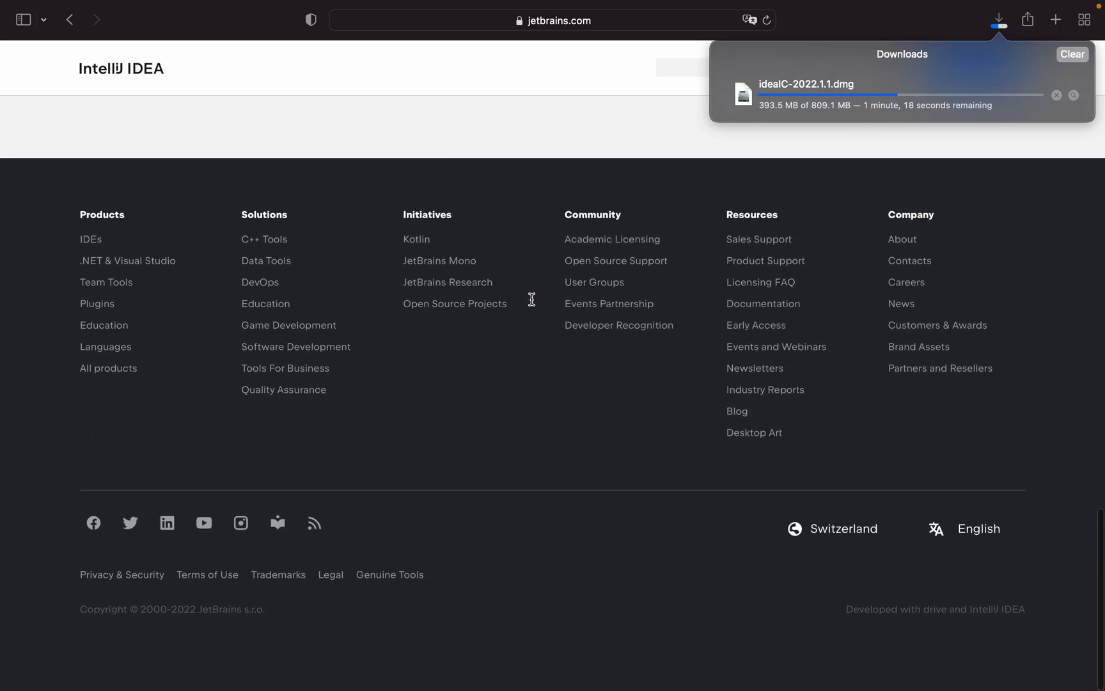
scroll(up, 3)
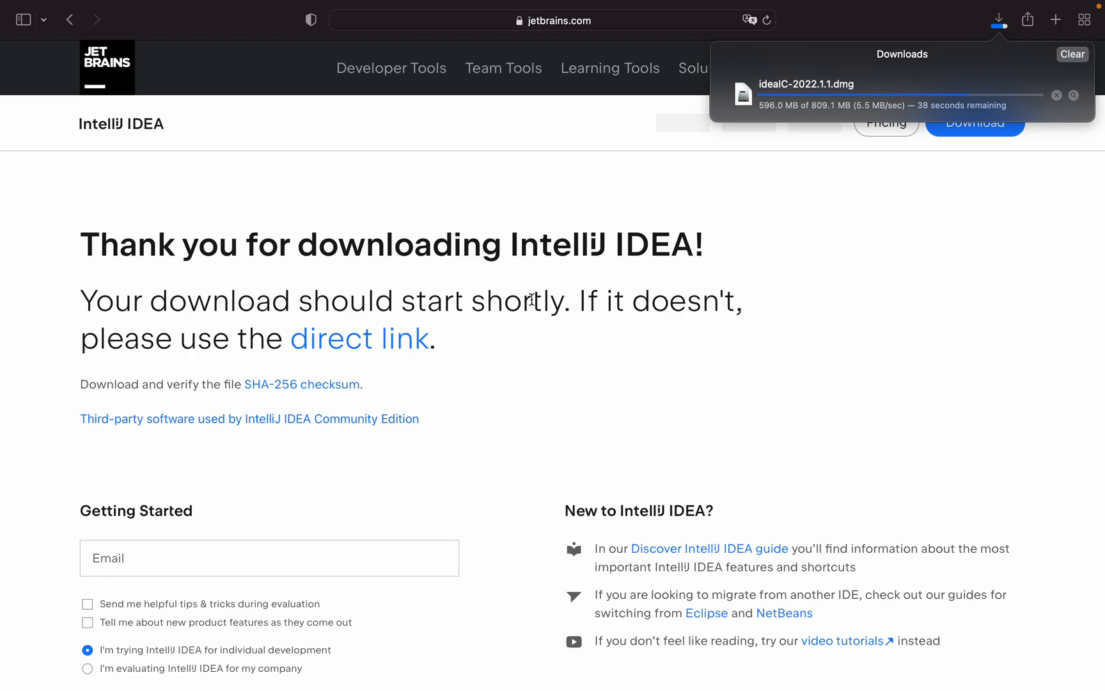
mouse_move(491, 418)
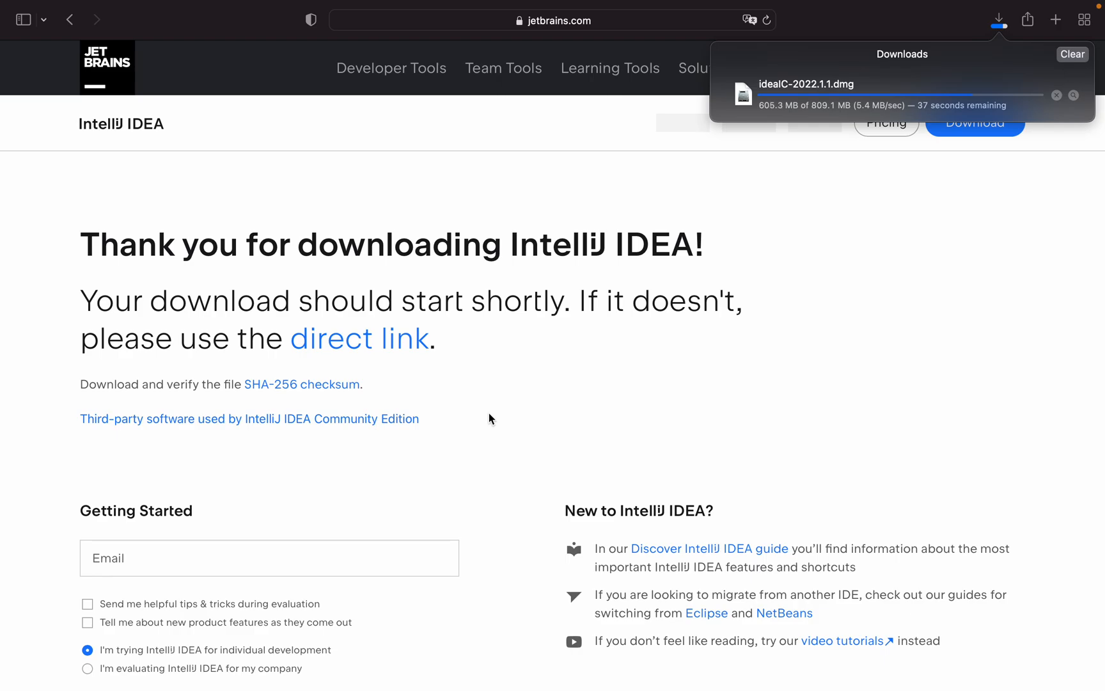
mouse_move(786, 294)
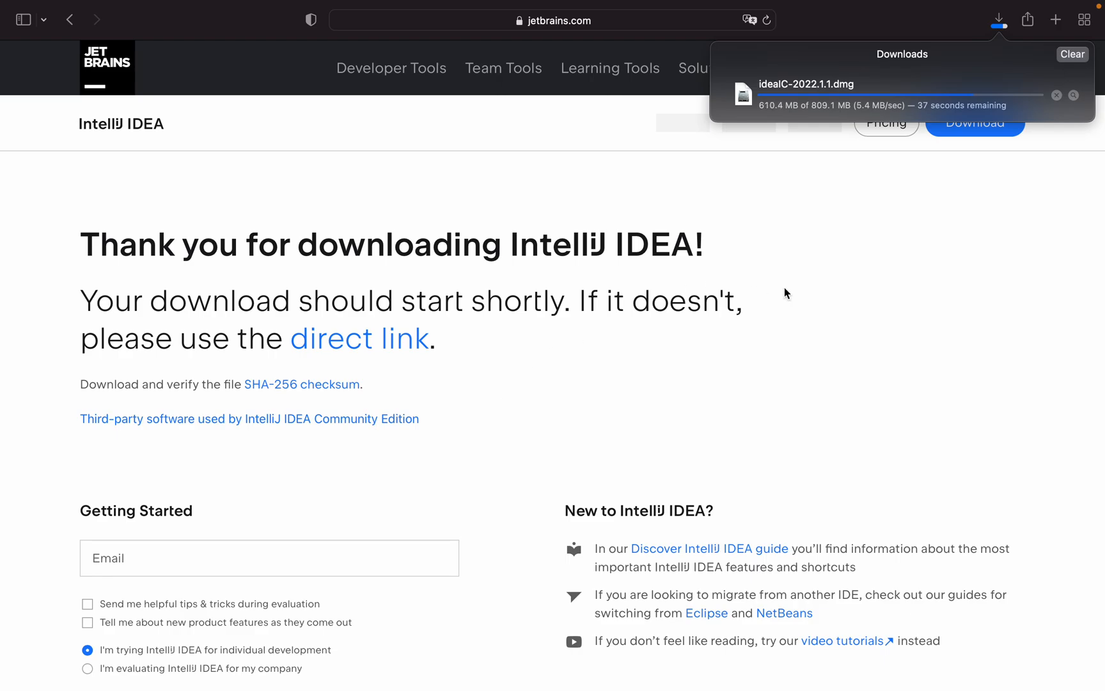
mouse_move(983, 95)
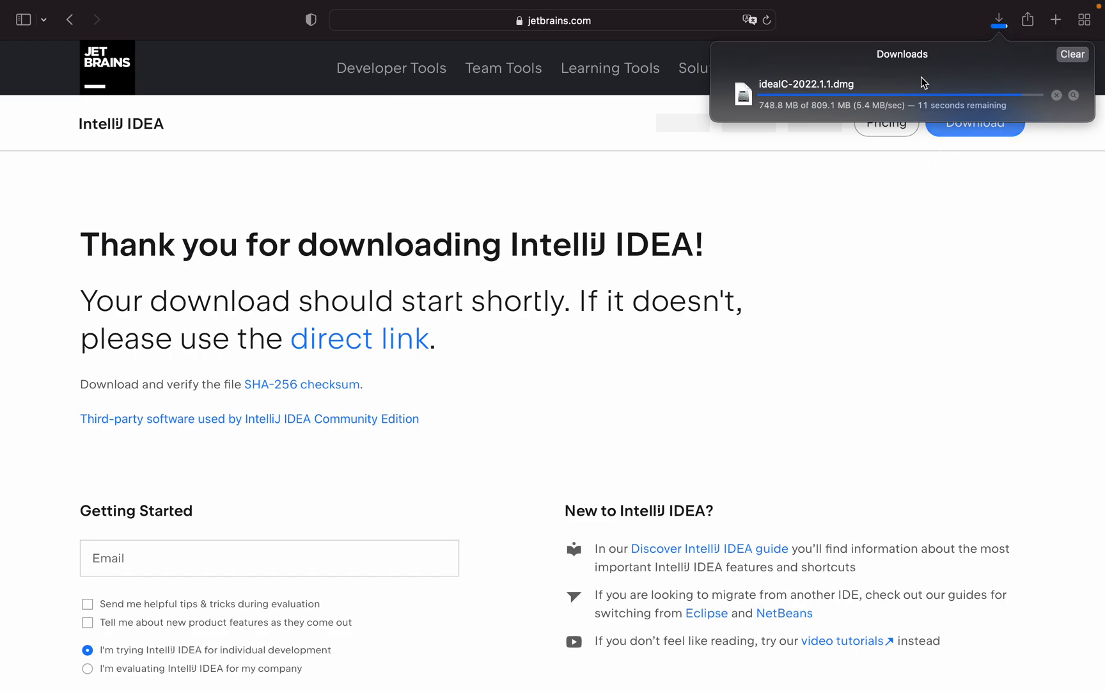
mouse_move(731, 262)
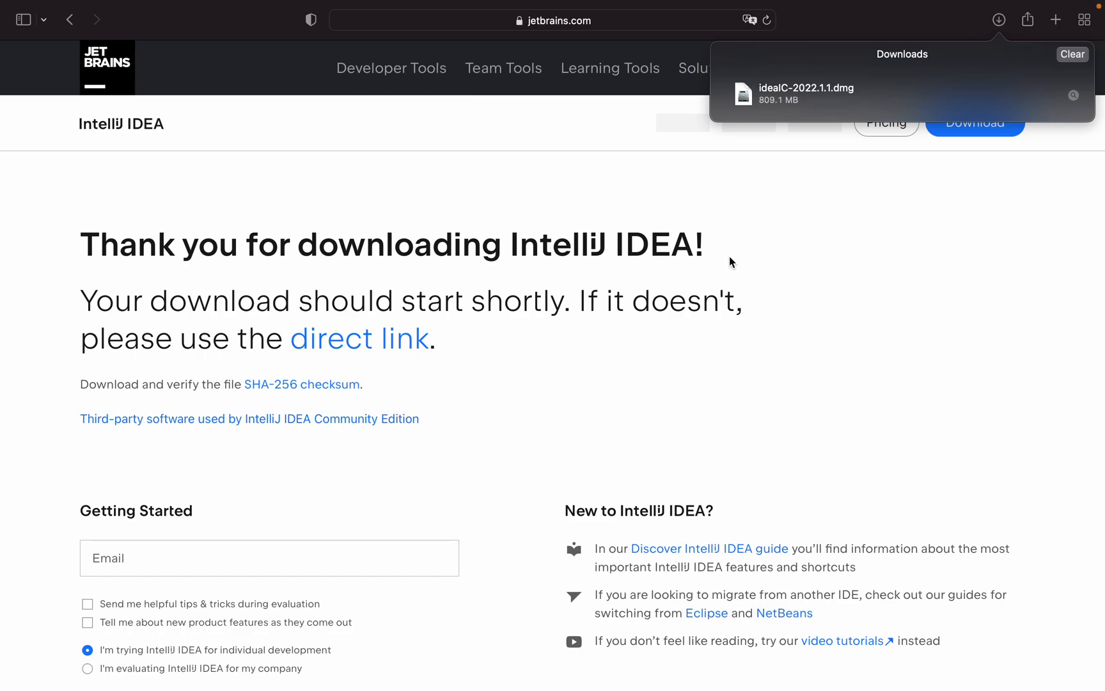
mouse_move(764, 201)
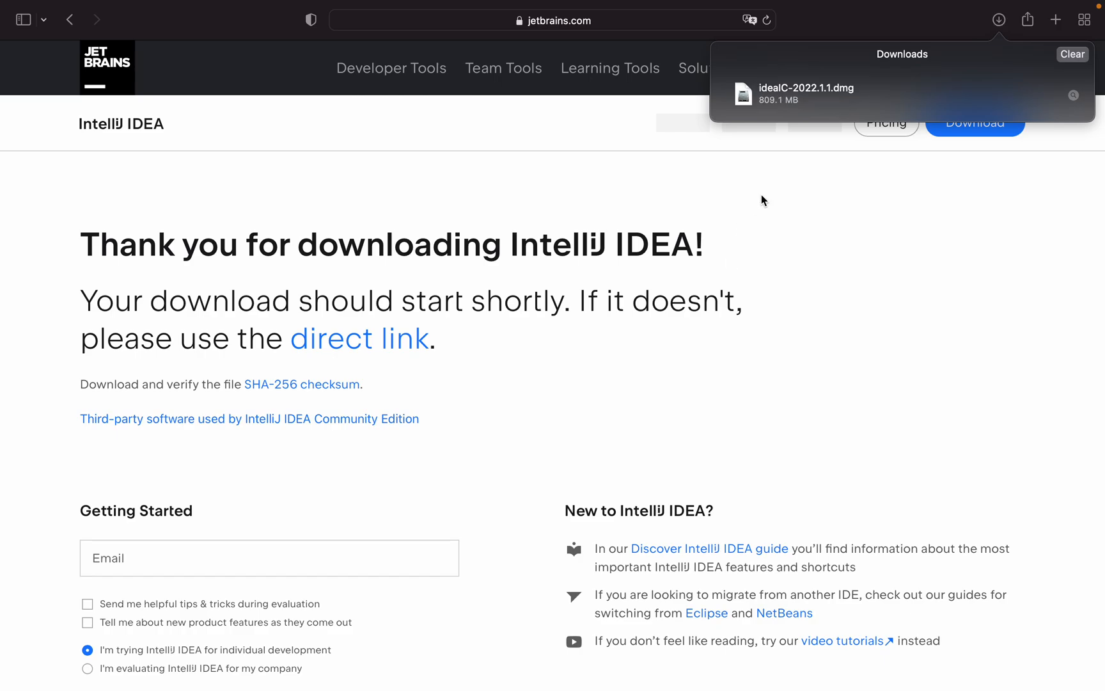
- Quit Safari after idealC-2022.1.1.dmg (809.1 MB) finishes downloading
click(56, 657)
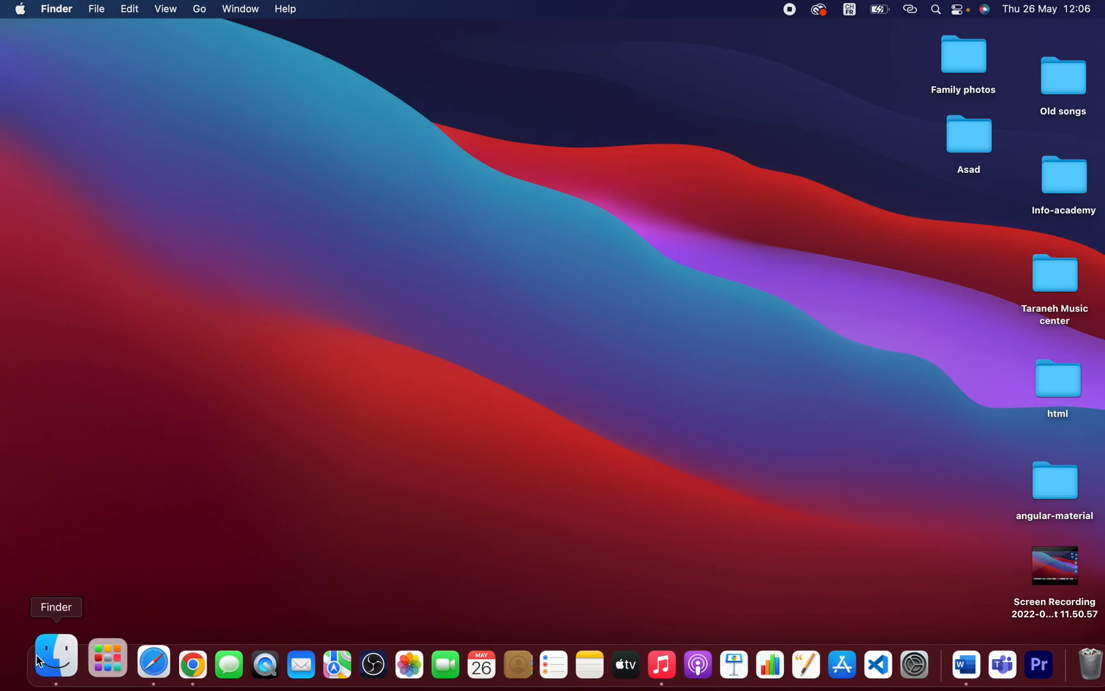
- Select idealC-2022.1.1.dmg in Finder's Downloads folder and open its context menu
click(54, 662)
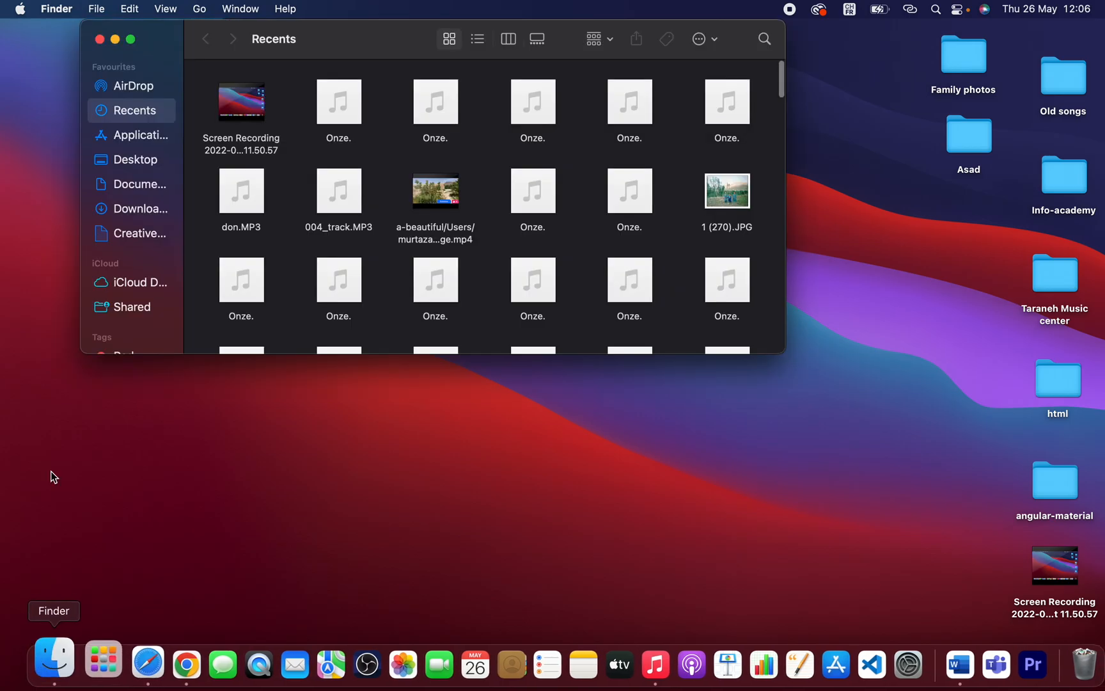
click(133, 208)
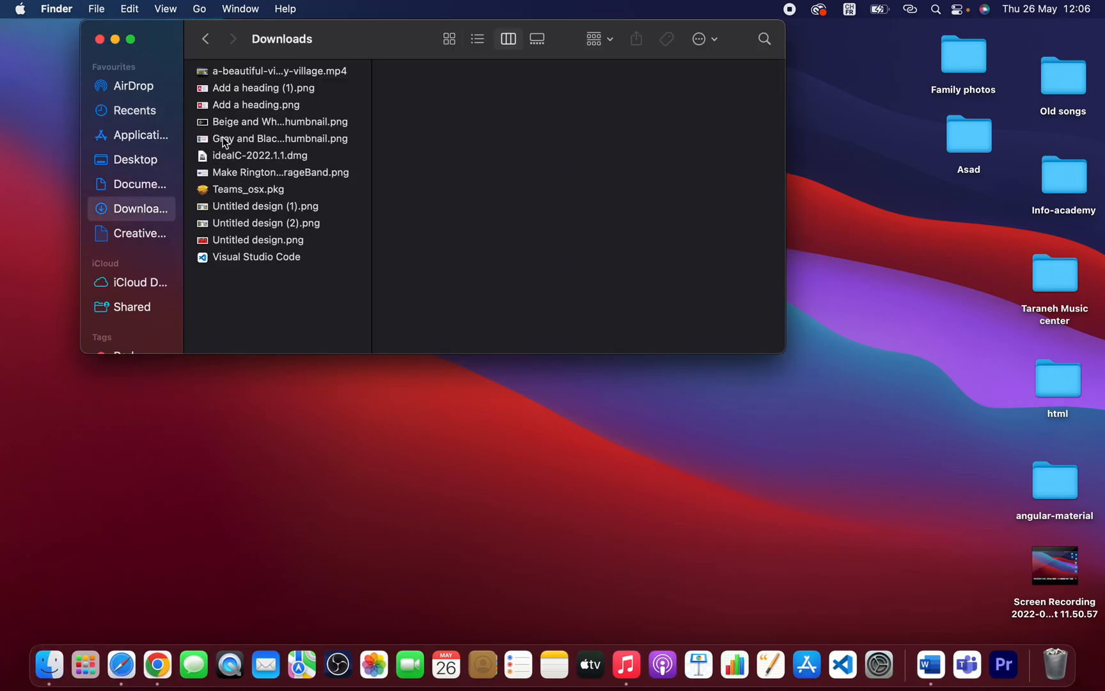
mouse_move(238, 240)
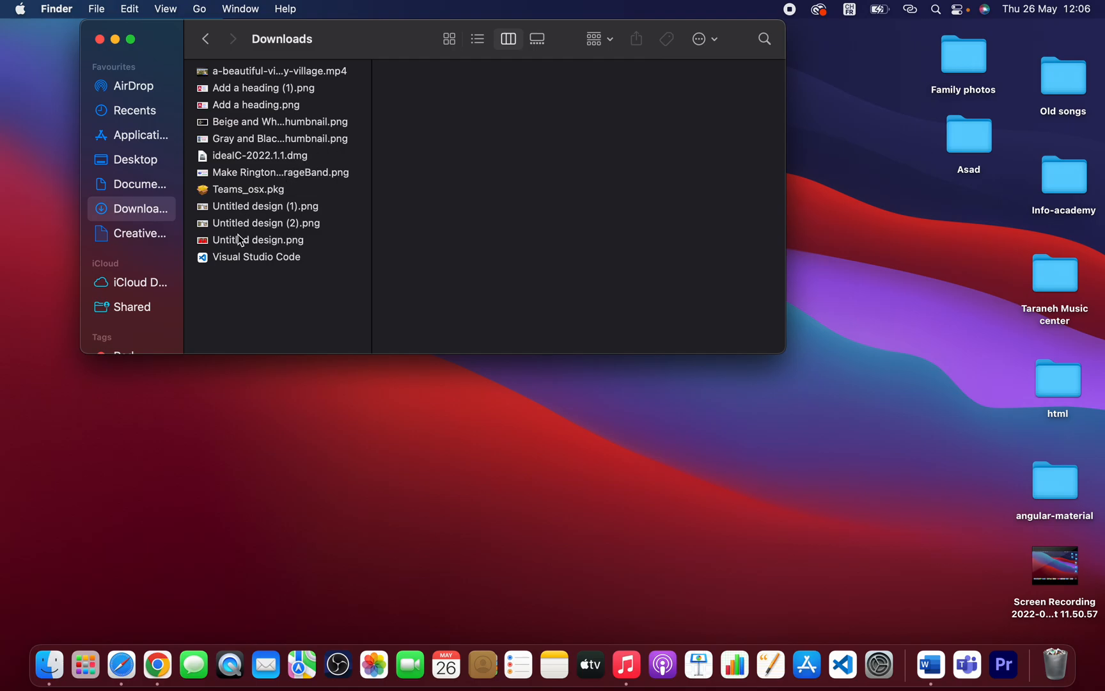
mouse_move(228, 184)
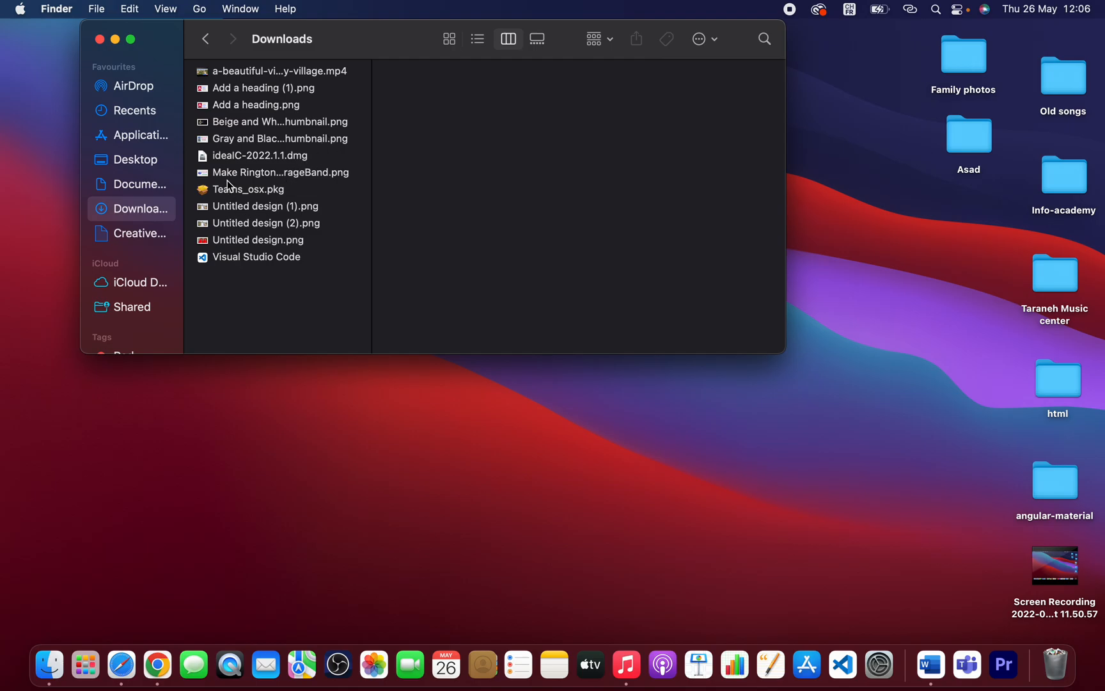
click(260, 155)
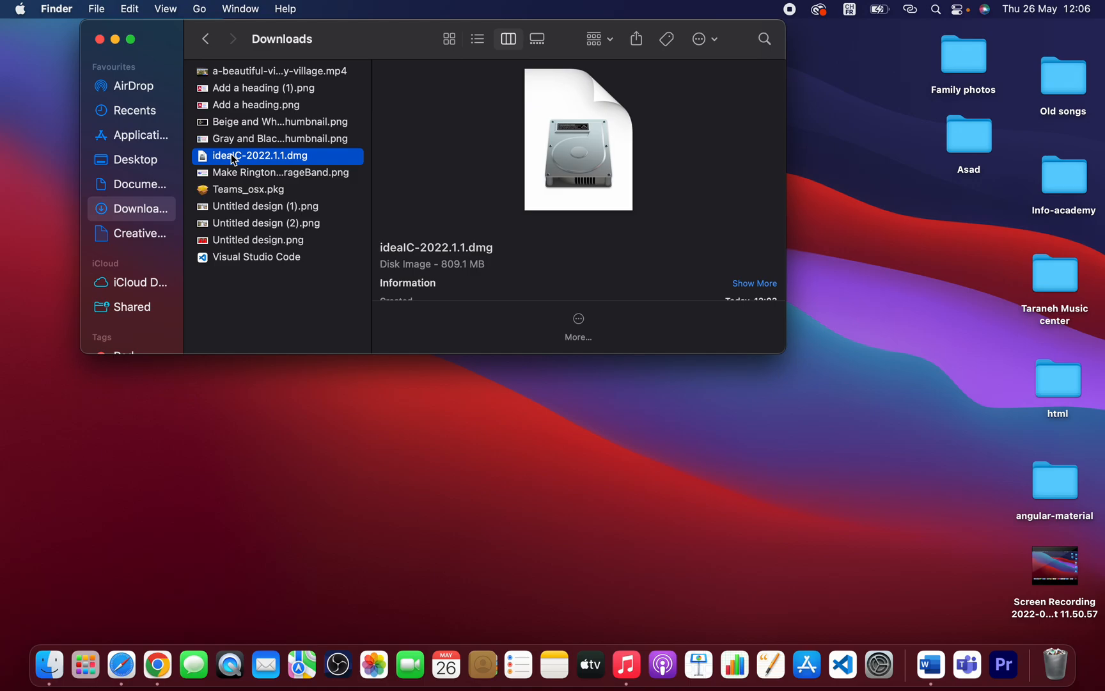
right_click(258, 155)
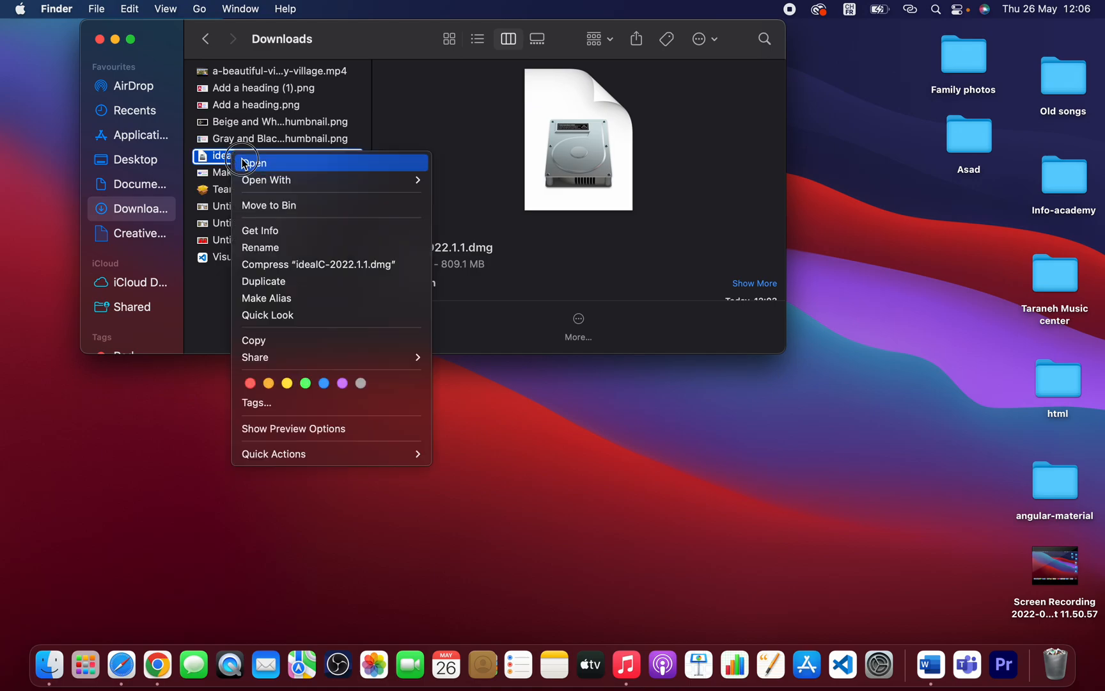
- Open the IntelliJ IDEA CE disk image, install it to Applications, and close the installer window
click(252, 163)
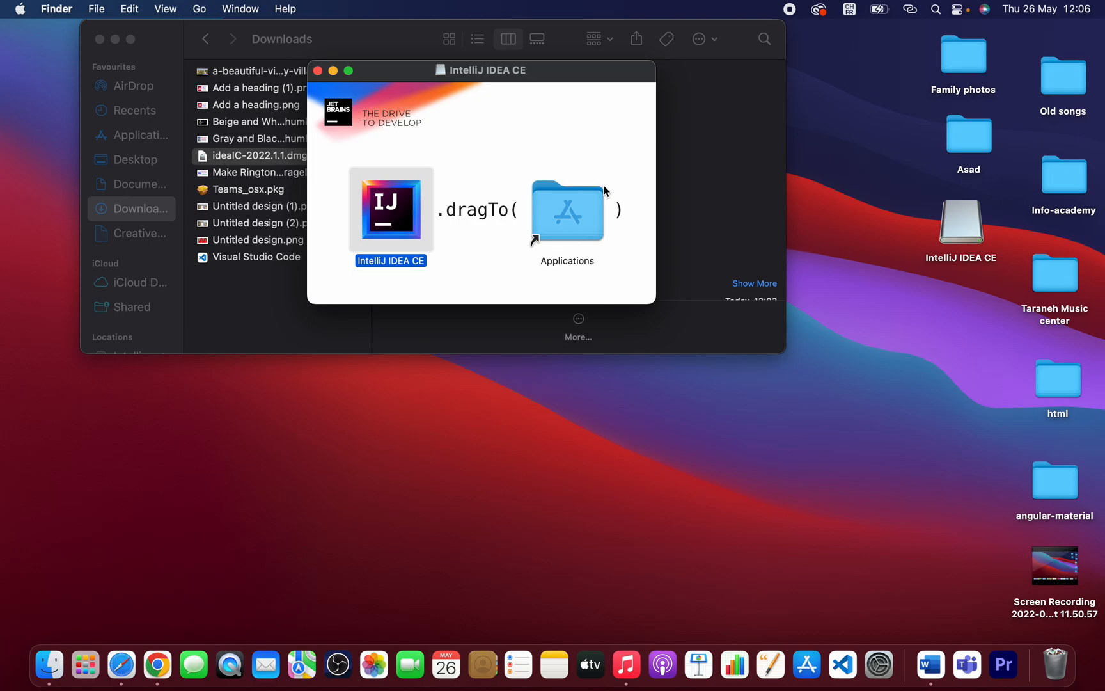
mouse_move(321, 84)
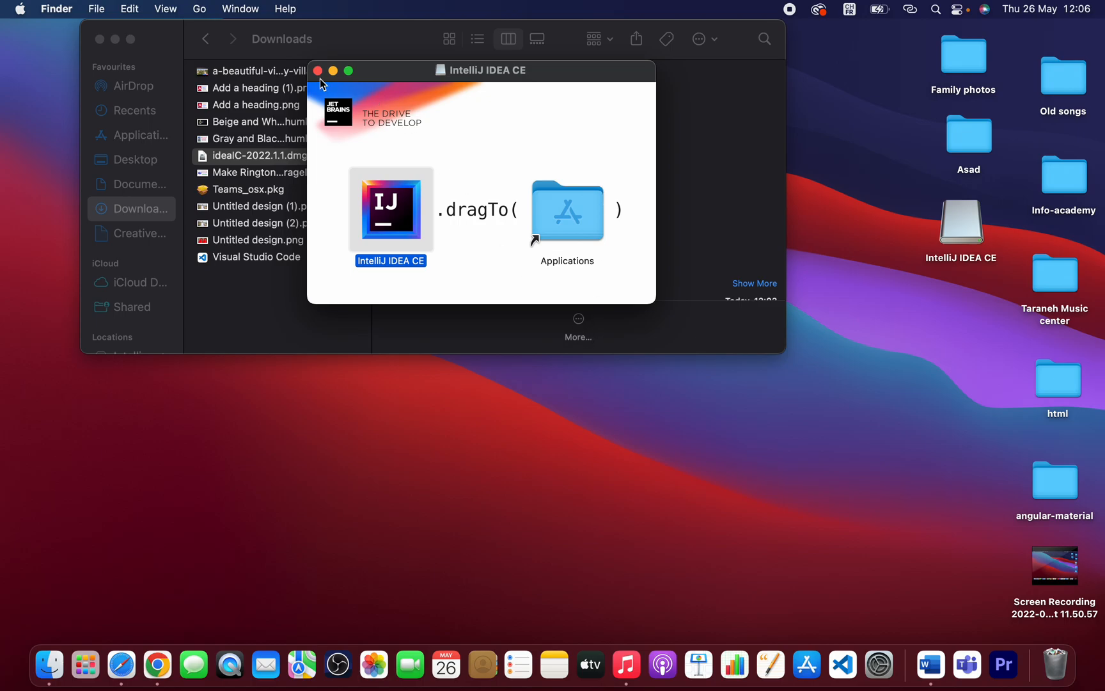
click(316, 70)
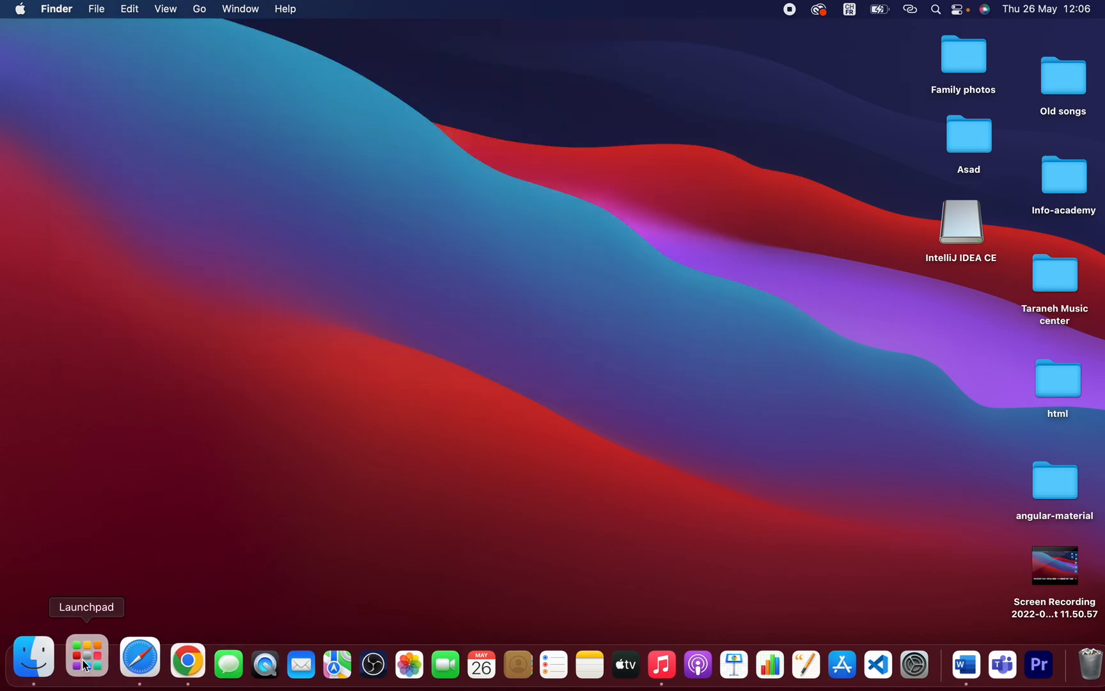
- Pin IntelliJ IDEA CE from Launchpad to the Dock, then dismiss the app grid
click(86, 663)
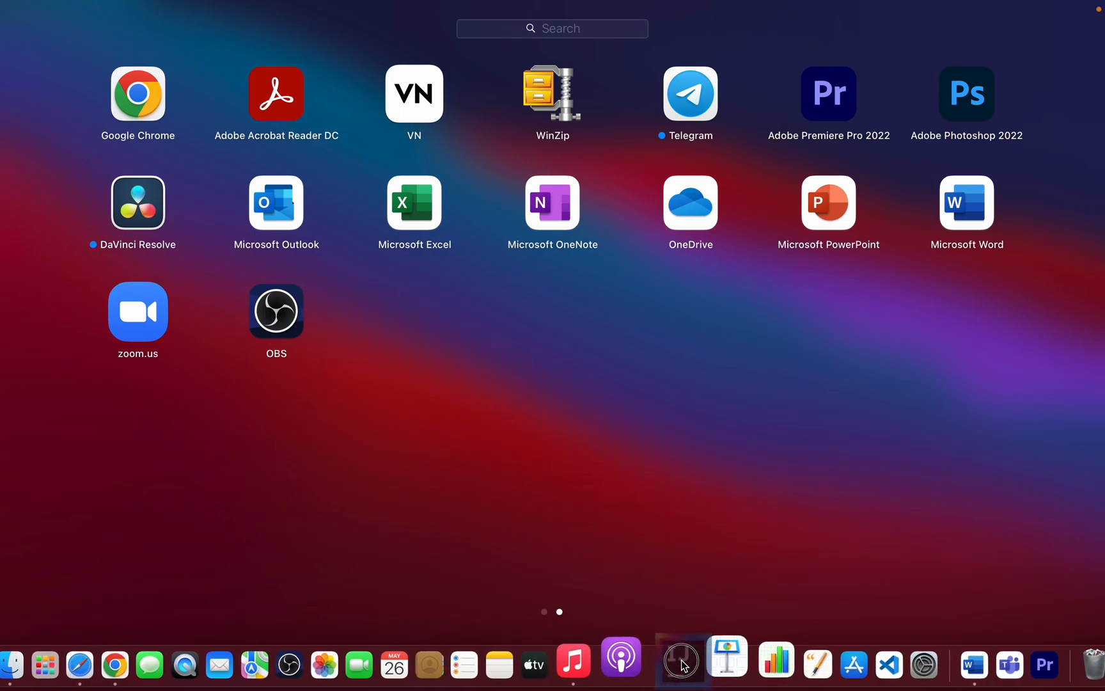
click(679, 430)
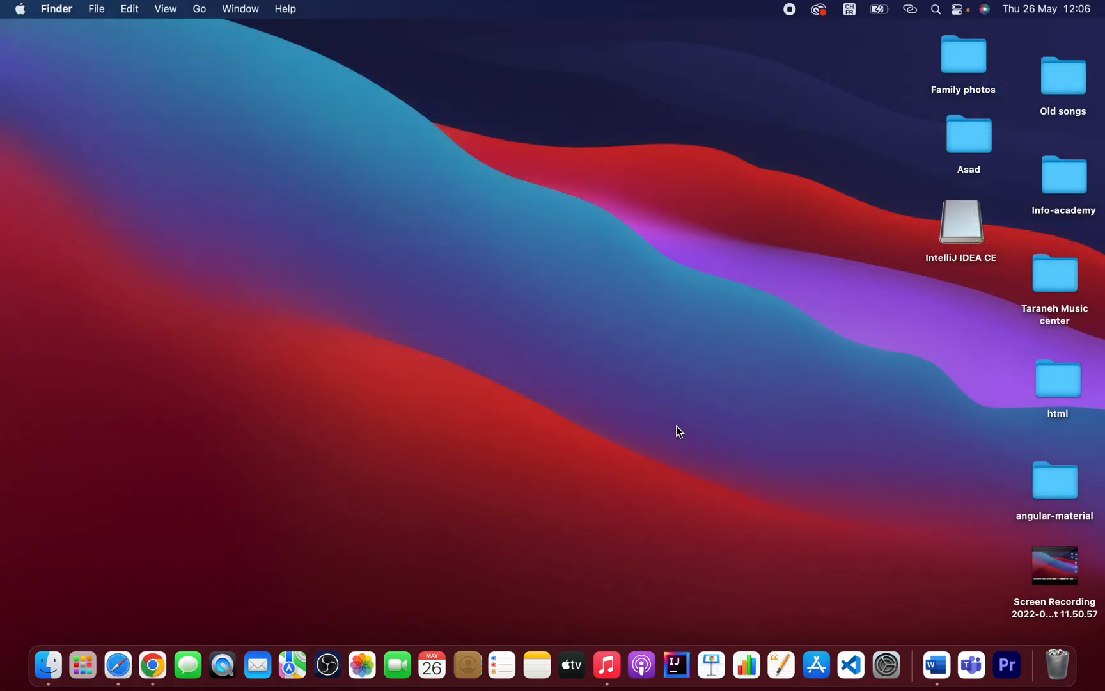
mouse_move(673, 664)
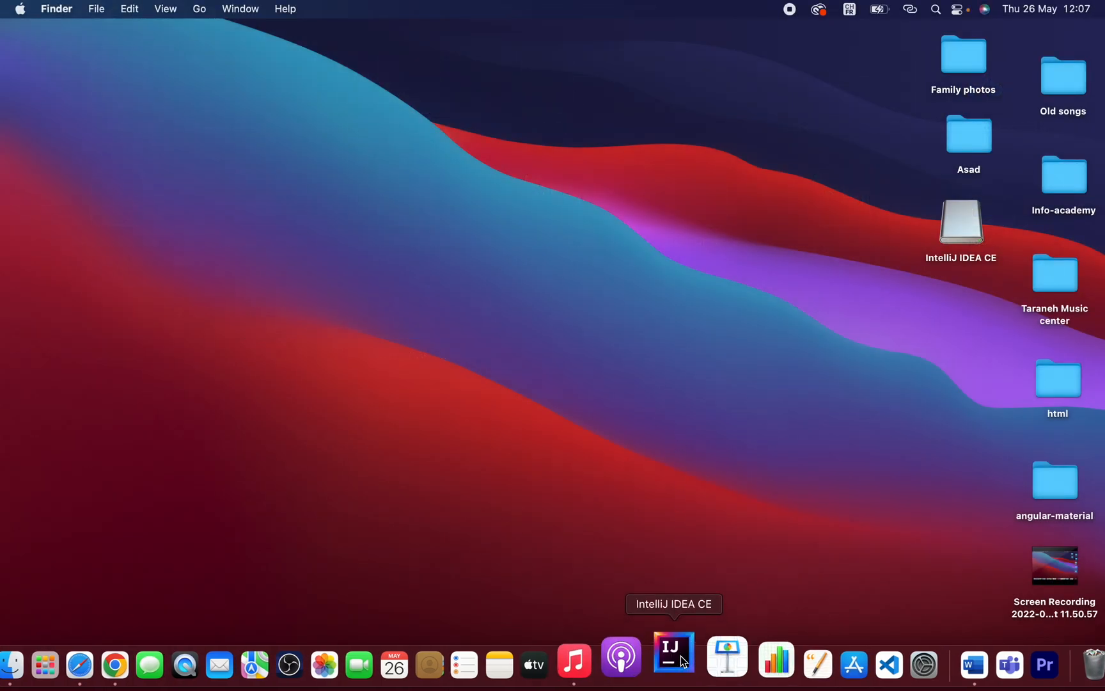
mouse_move(569, 523)
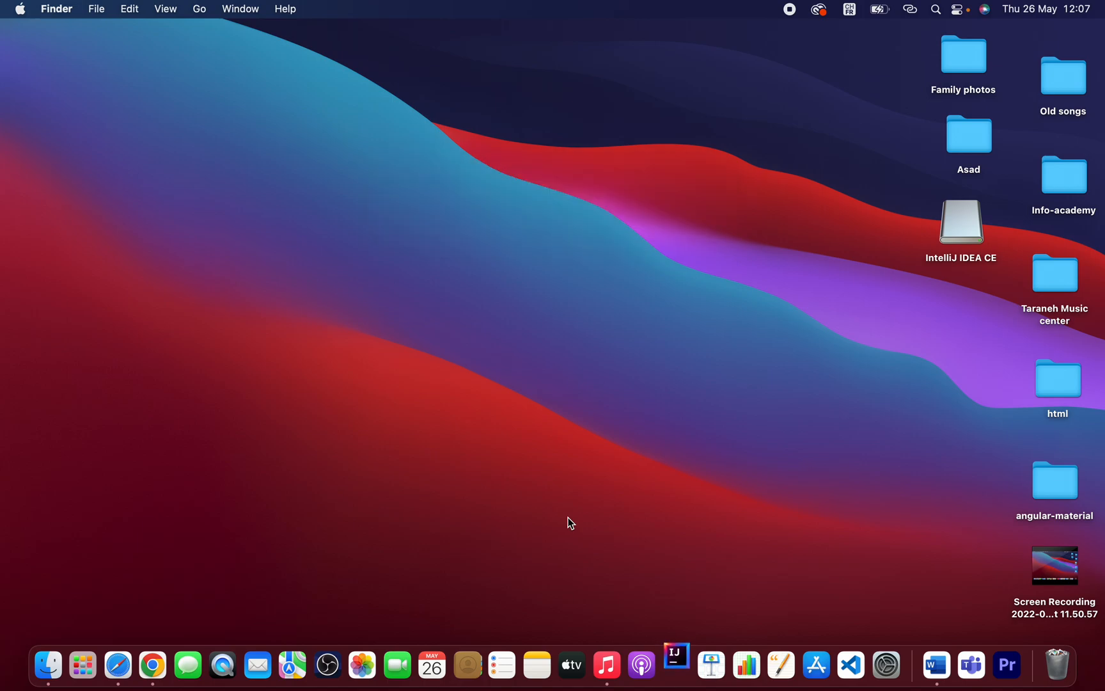
- Launch IntelliJ IDEA CE and confirm Open in the downloaded-app security warning
double_click(960, 222)
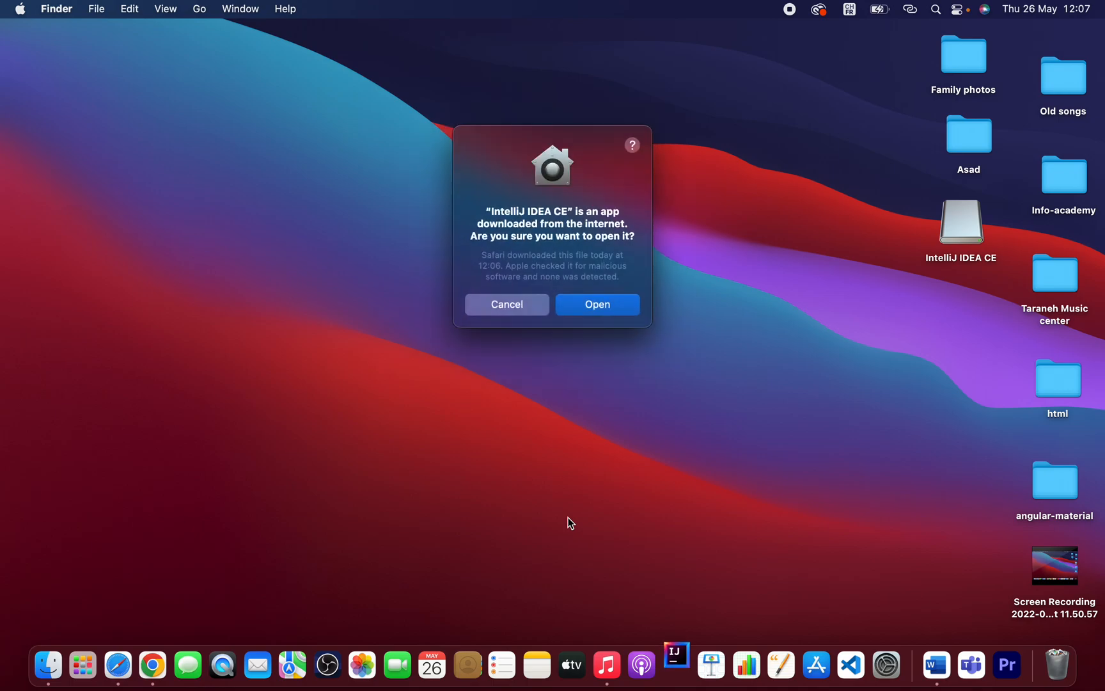
click(596, 304)
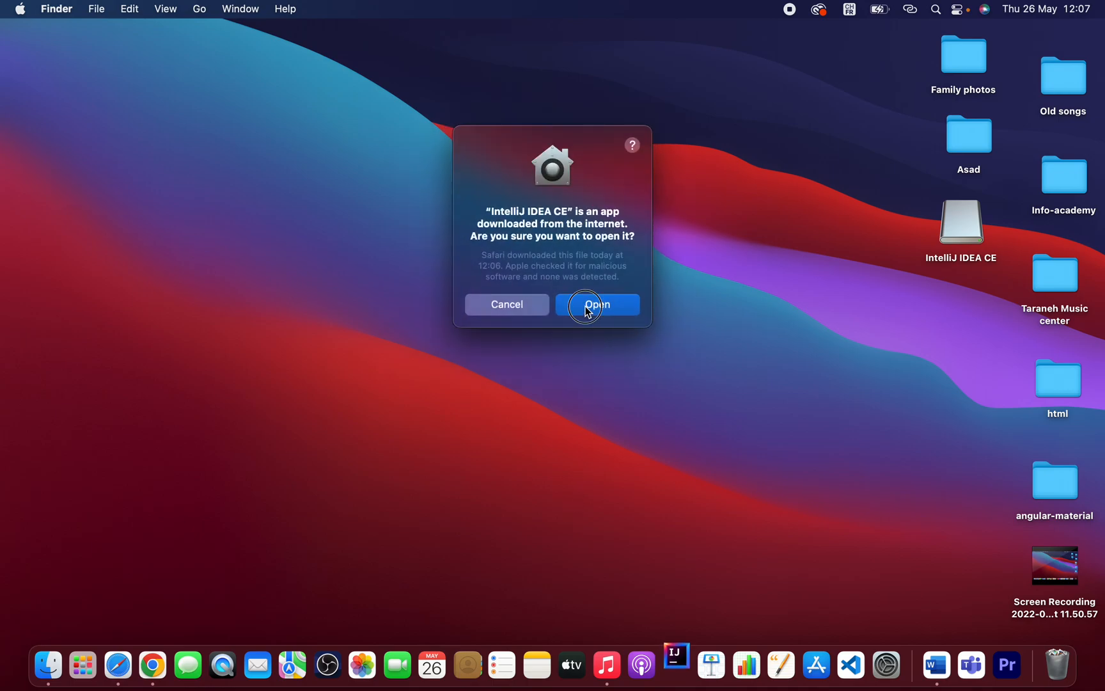
click(595, 304)
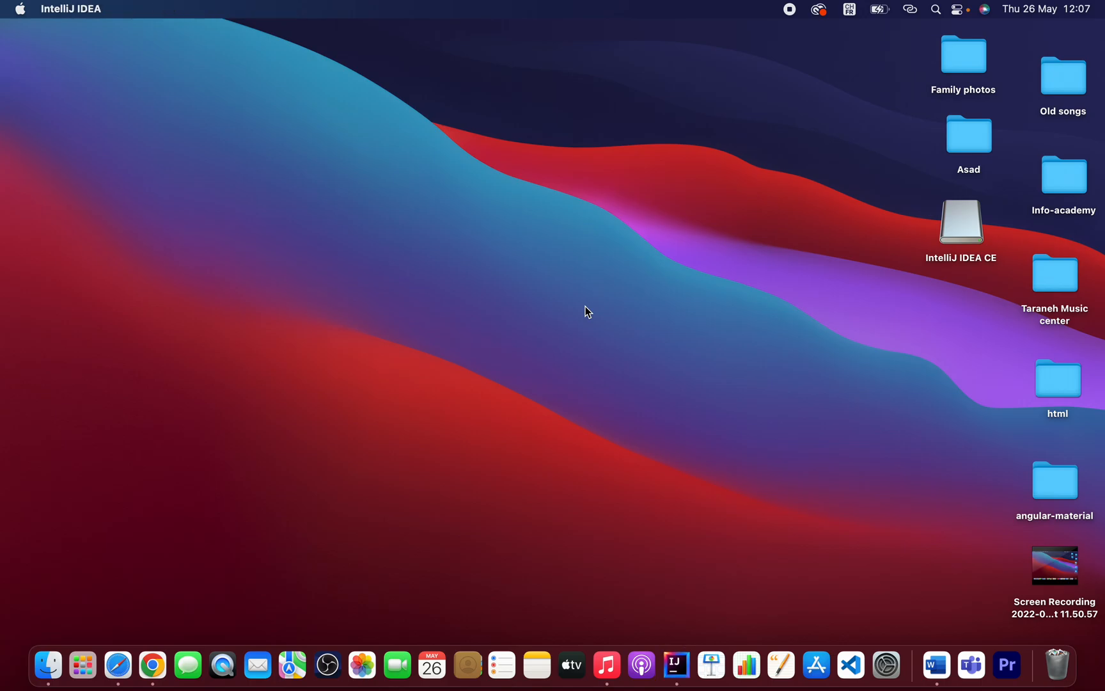
- Accept the Community Edition user agreement and choose Don't Send for data sharing
double_click(961, 222)
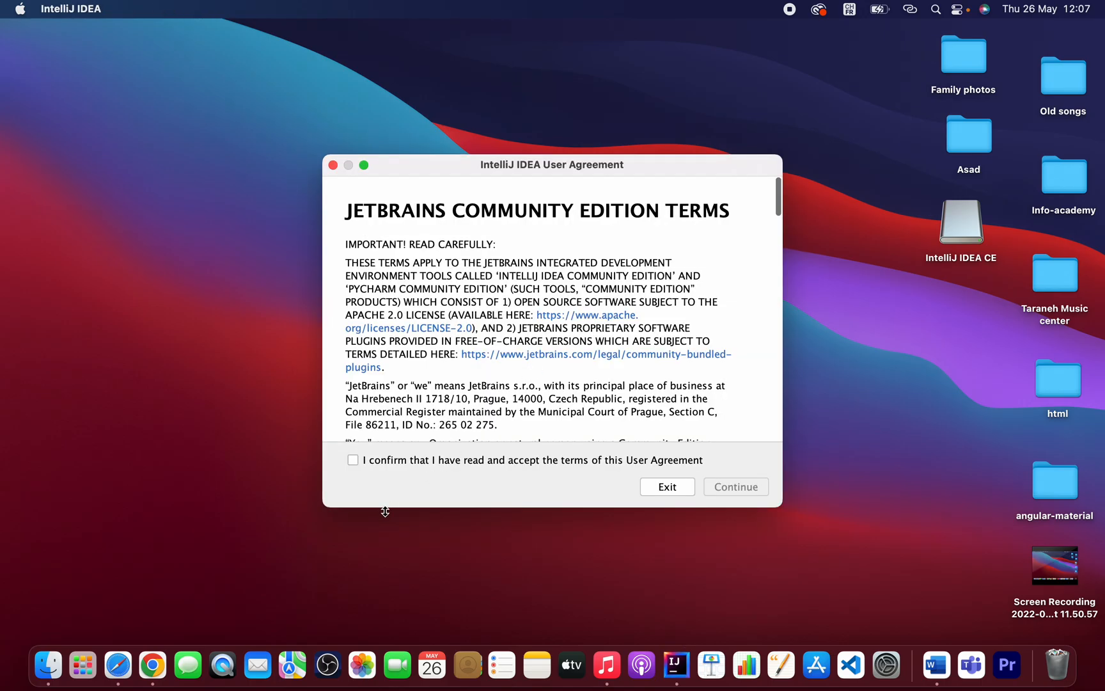
click(353, 460)
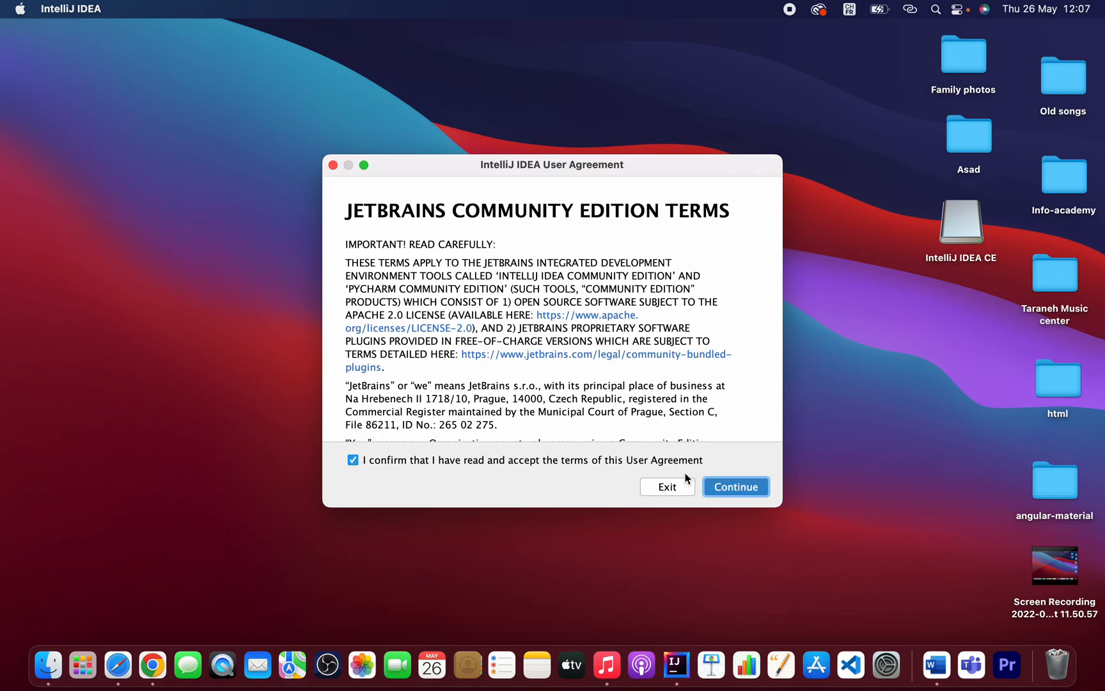
click(734, 486)
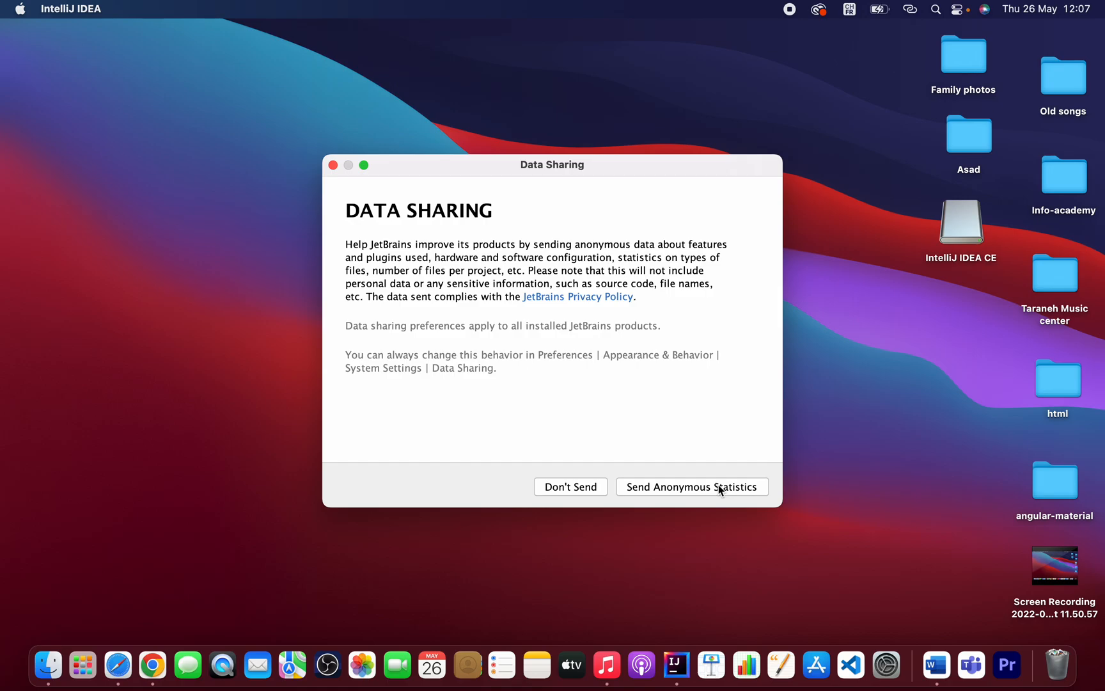
mouse_move(582, 497)
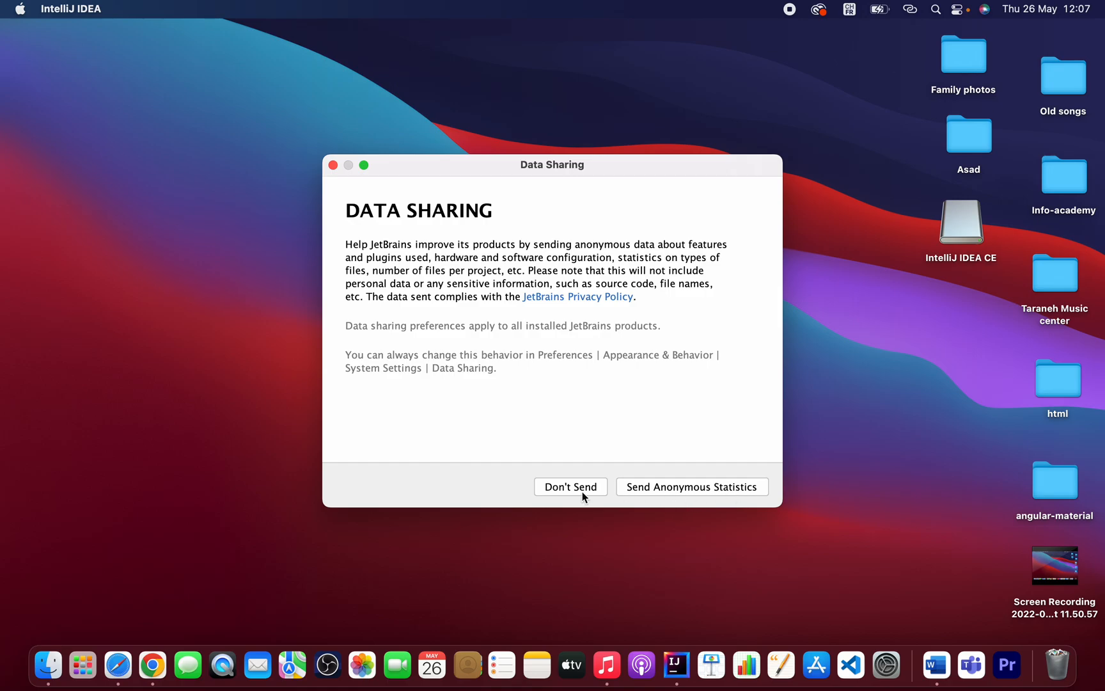
click(571, 486)
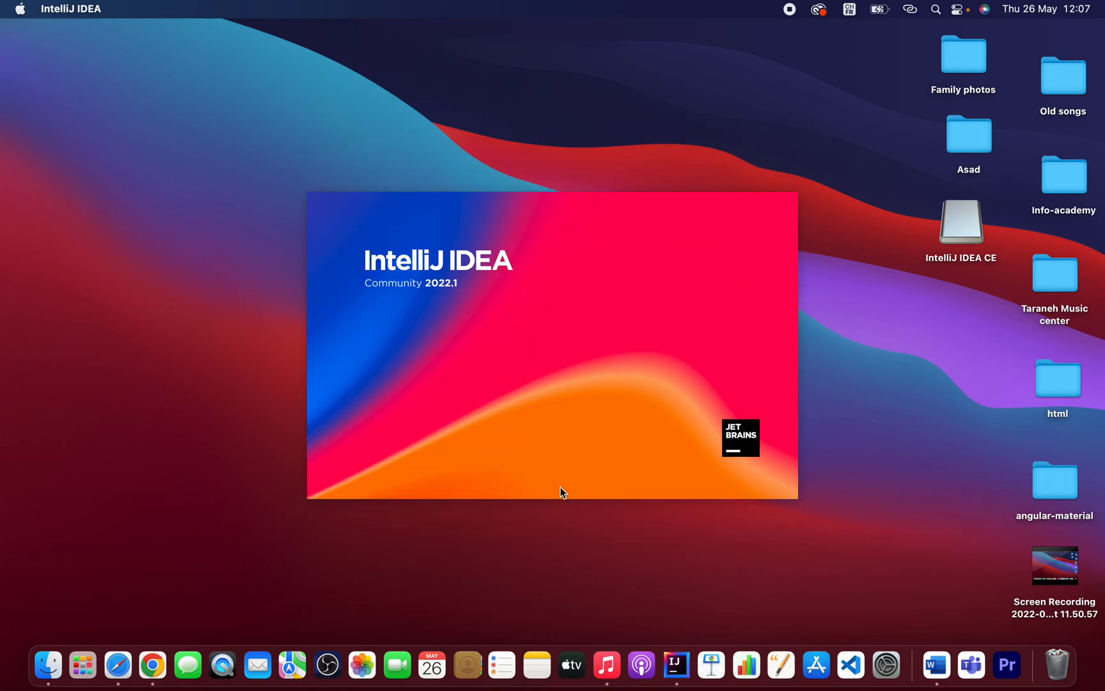
mouse_move(619, 237)
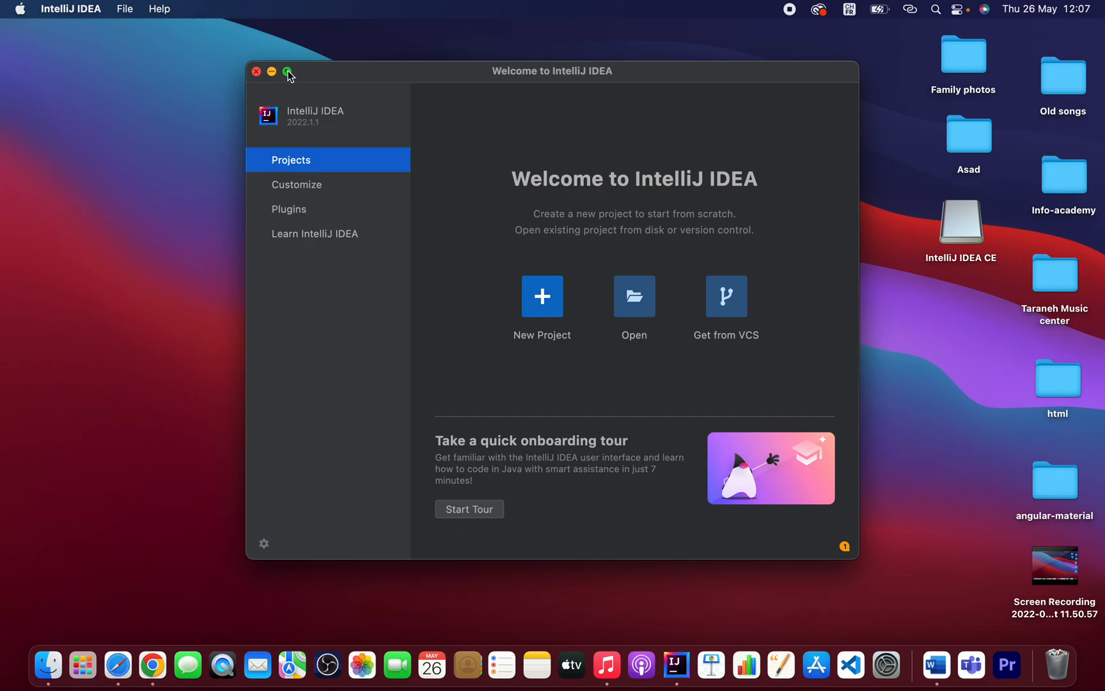
- Make the Welcome to IntelliJ IDEA window full screen once the splash finishes
click(288, 71)
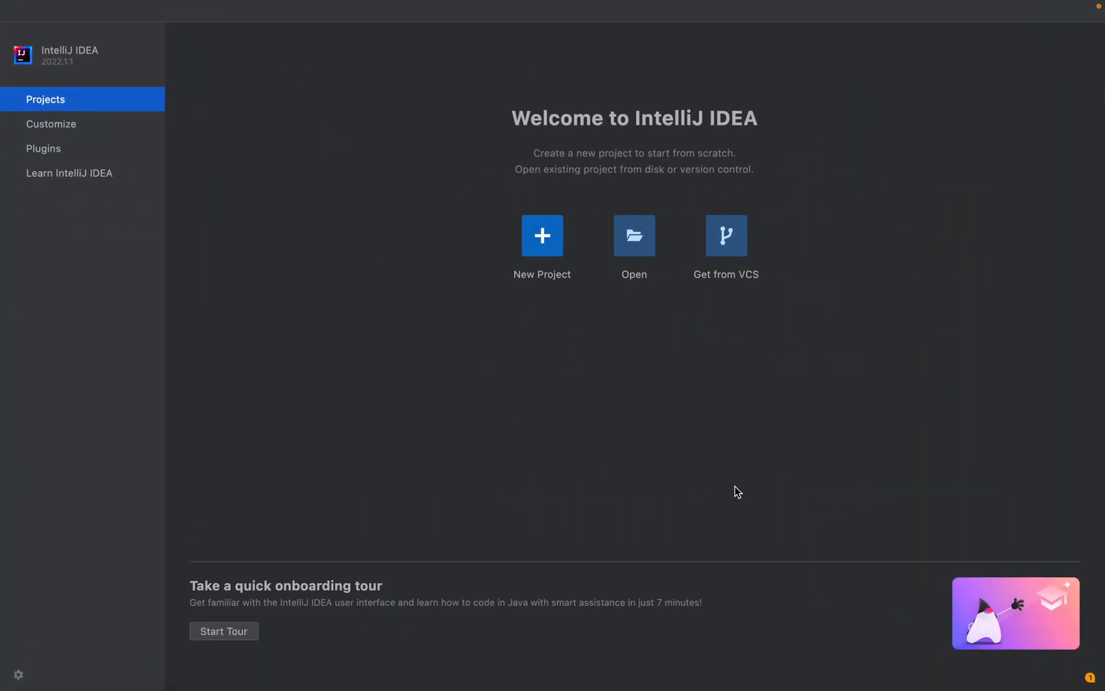
mouse_move(484, 299)
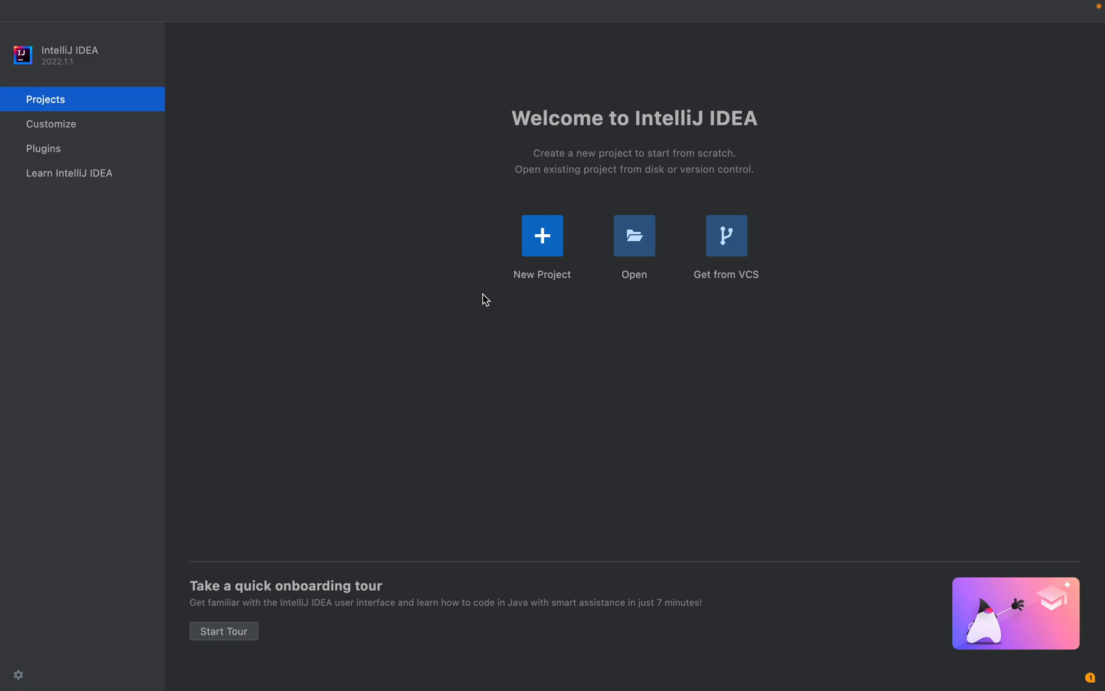
mouse_move(773, 55)
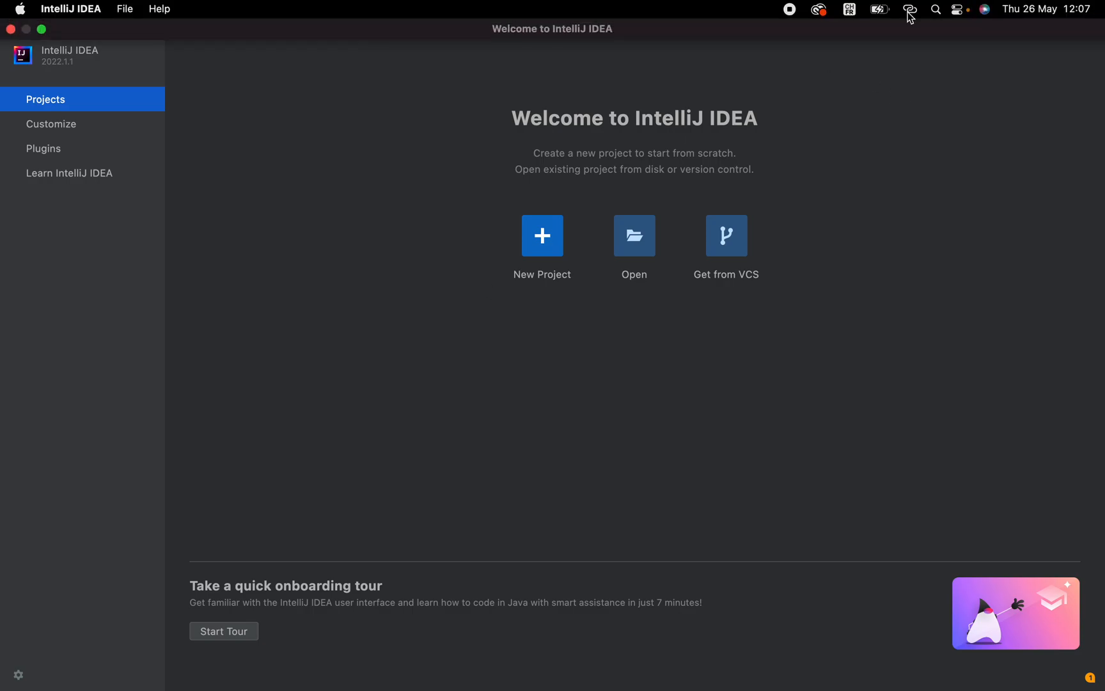
mouse_move(791, 12)
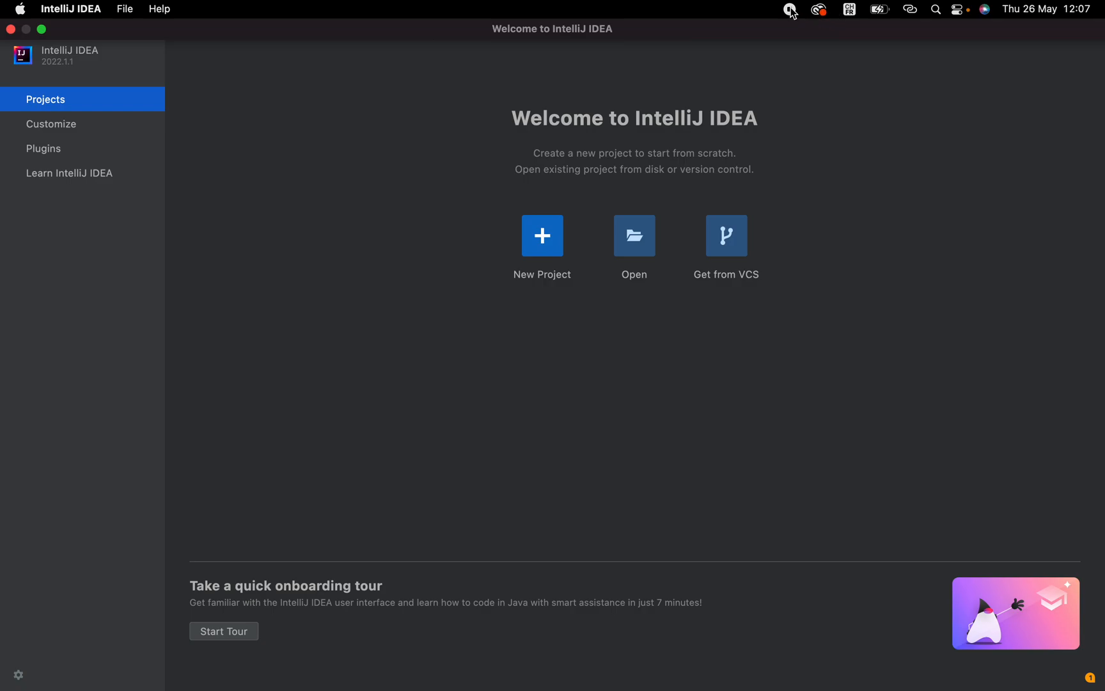